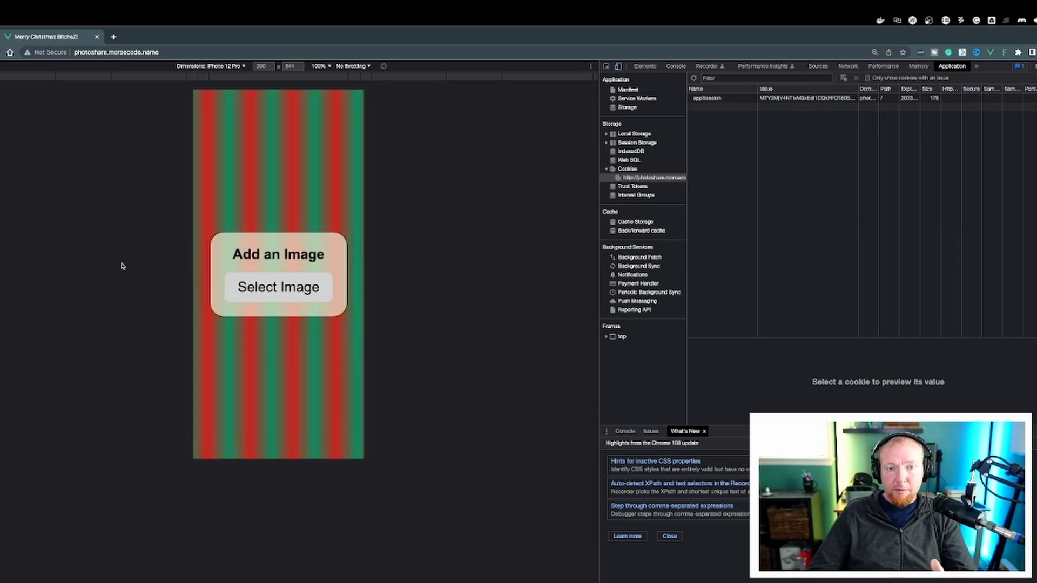
{"action": "mouse_move", "coordinate": [278, 288]}
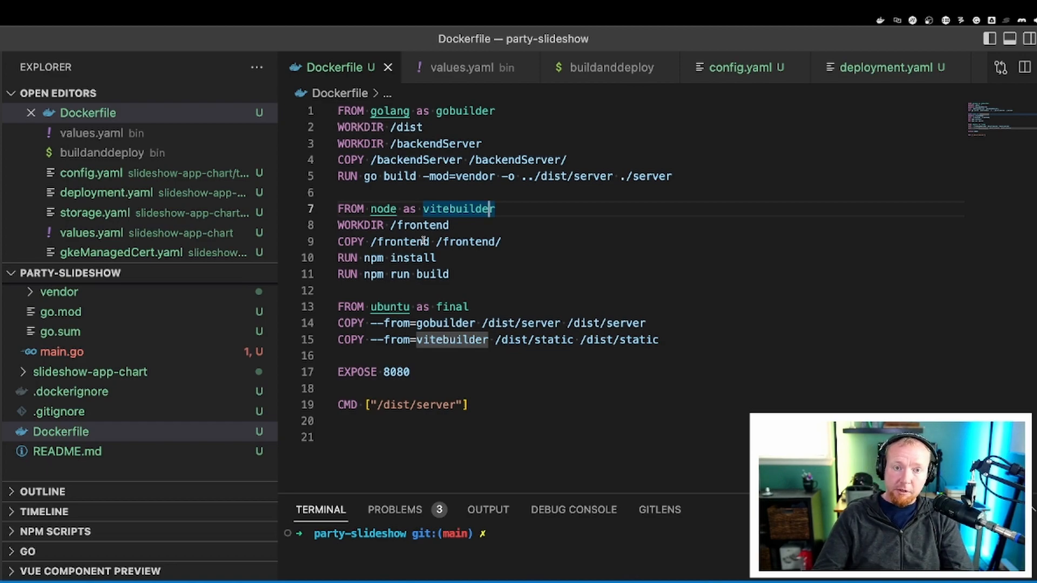
{"action": "mouse_move", "coordinate": [554, 249]}
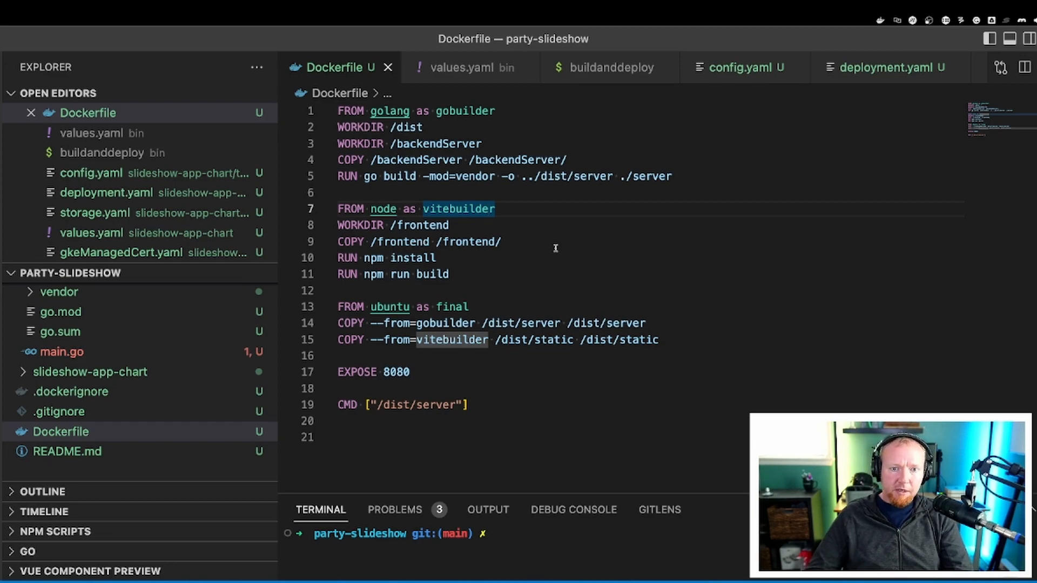
{"action": "mouse_move", "coordinate": [519, 257]}
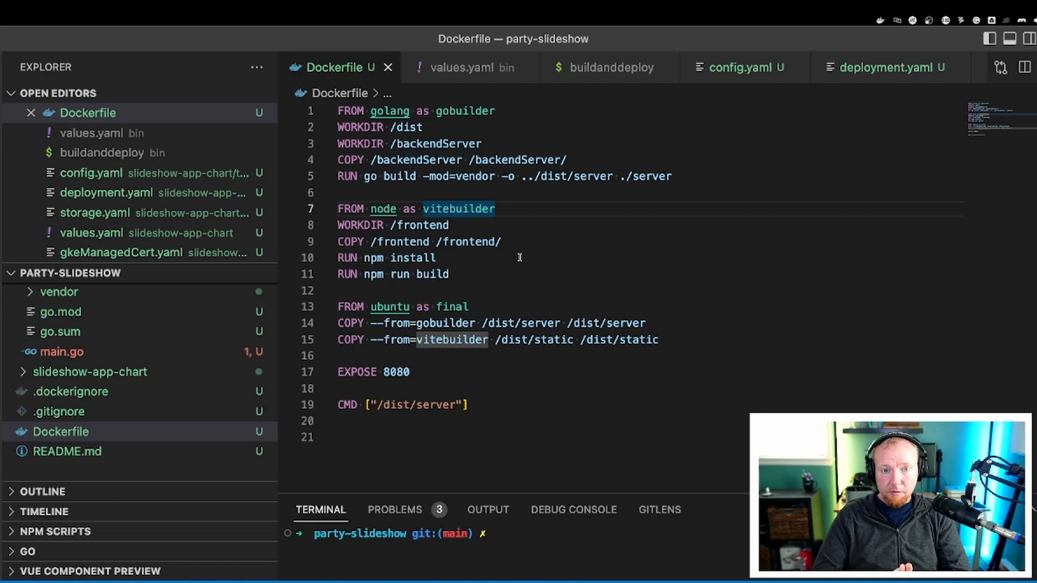
{"action": "mouse_move", "coordinate": [496, 271]}
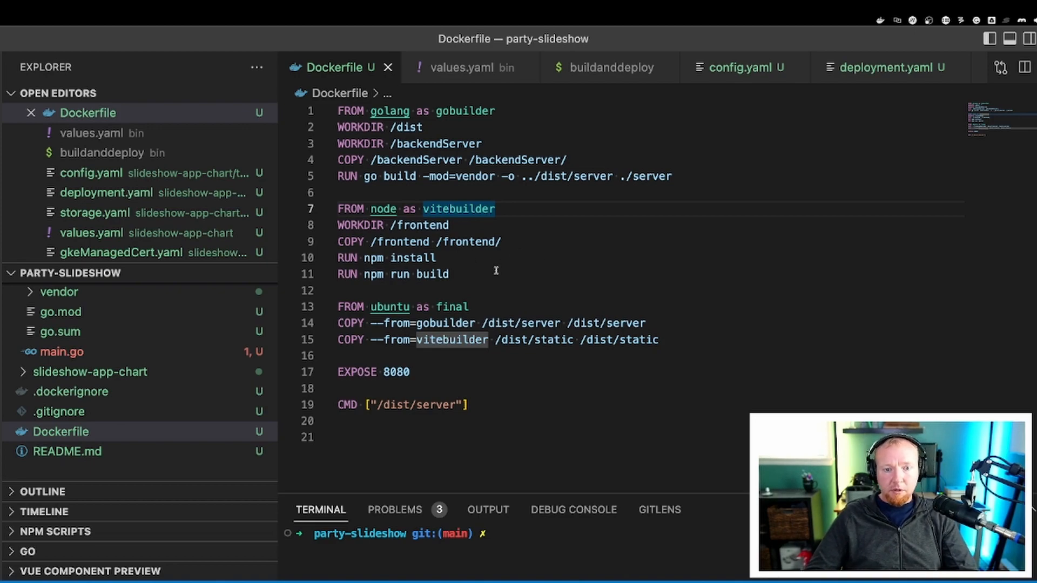
{"action": "mouse_move", "coordinate": [475, 273]}
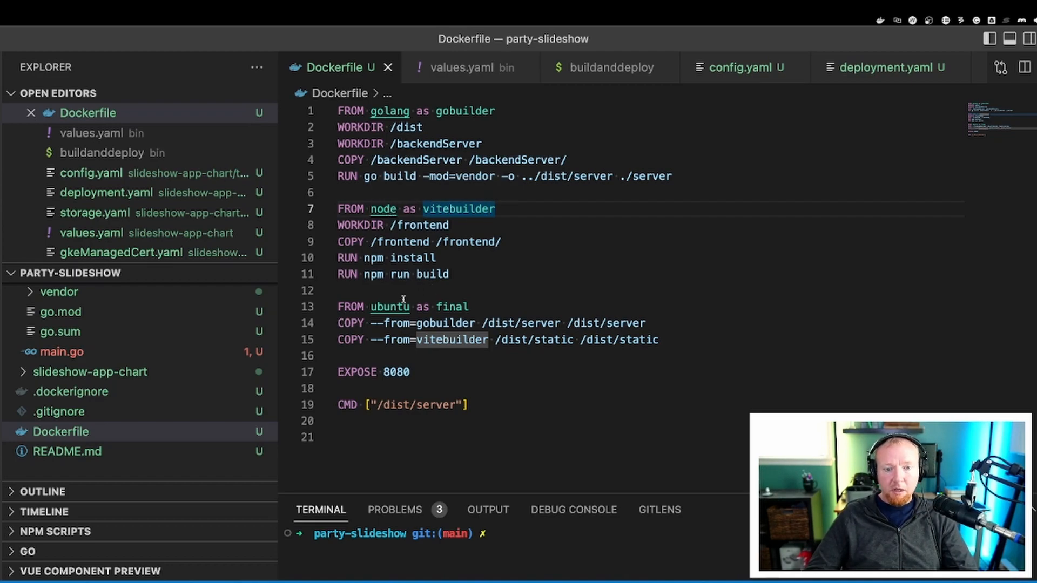
{"action": "mouse_move", "coordinate": [390, 305]}
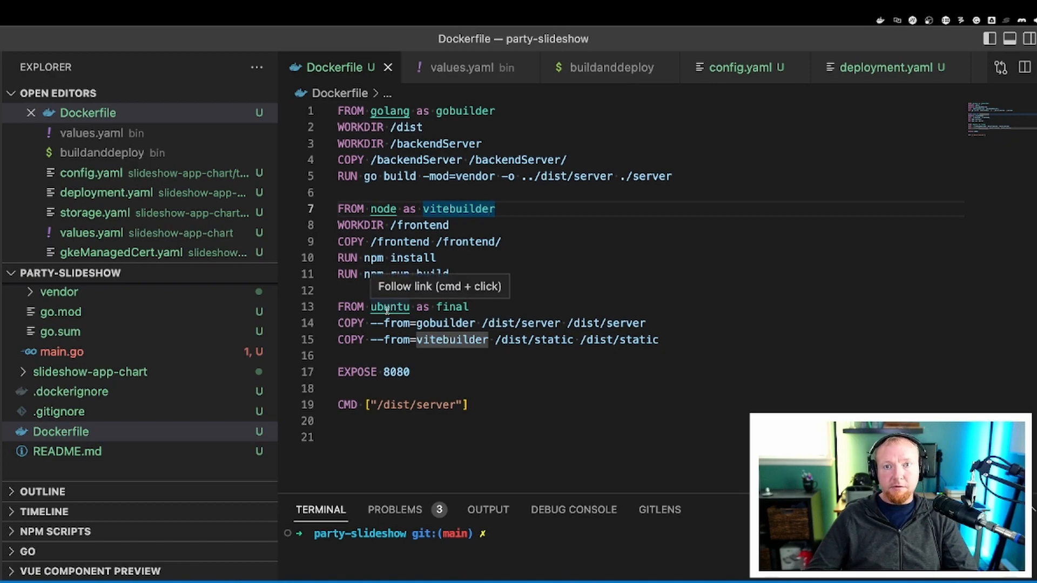
{"action": "mouse_move", "coordinate": [324, 117]}
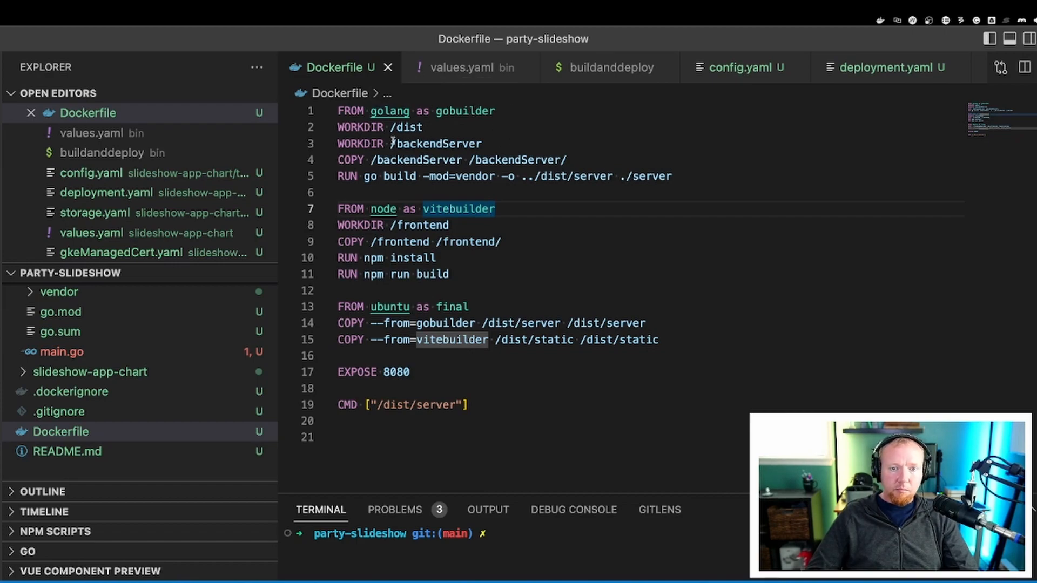
{"action": "mouse_move", "coordinate": [360, 144]}
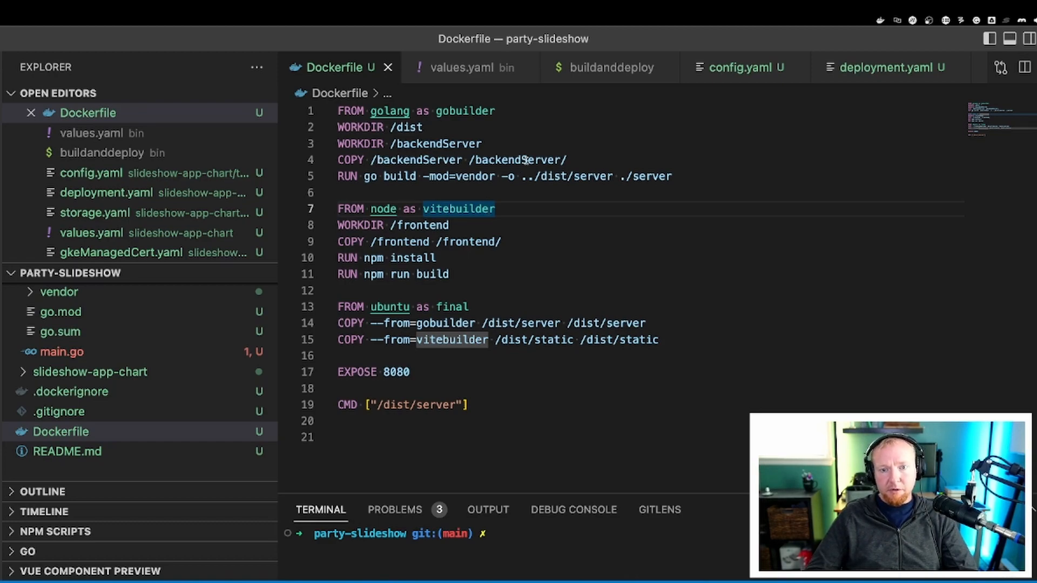
Review frontend/package.json's vite build script and Vue dependencies, then return to the Dockerfile
{"action": "double_click", "coordinate": [370, 176]}
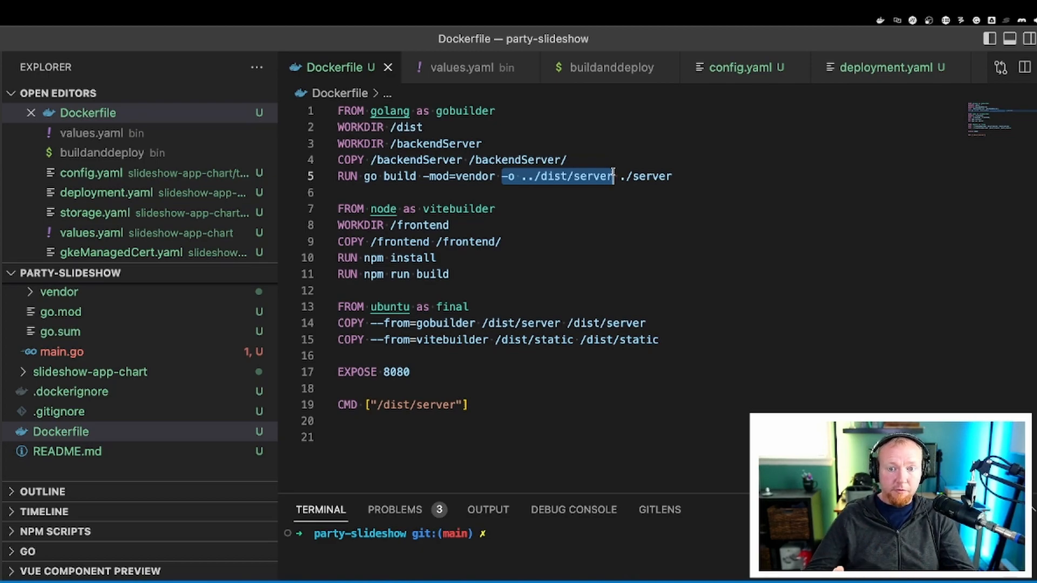
{"action": "mouse_move", "coordinate": [359, 127]}
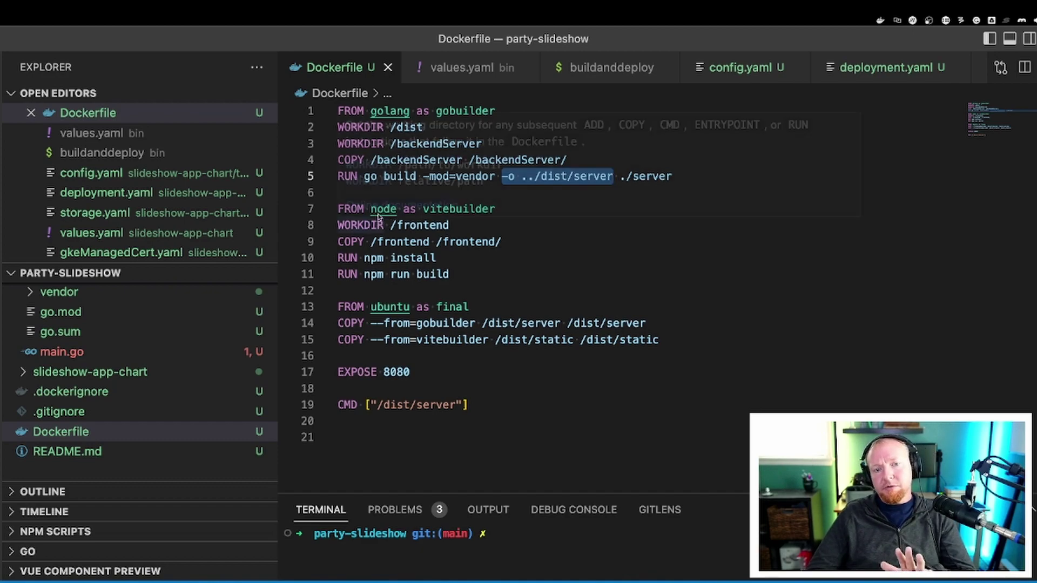
{"action": "mouse_move", "coordinate": [514, 249]}
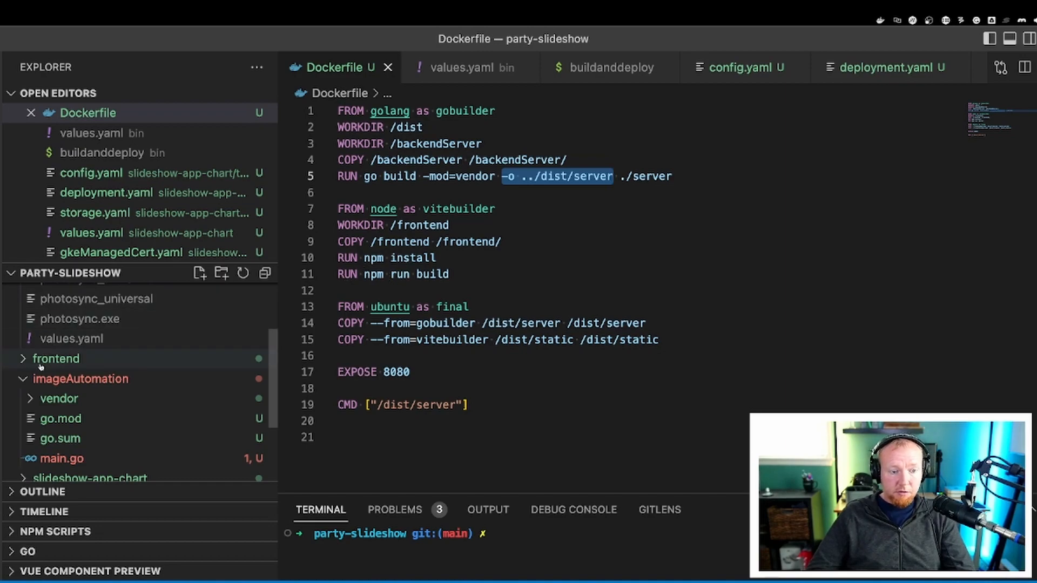
{"action": "left_click", "coordinate": [55, 359]}
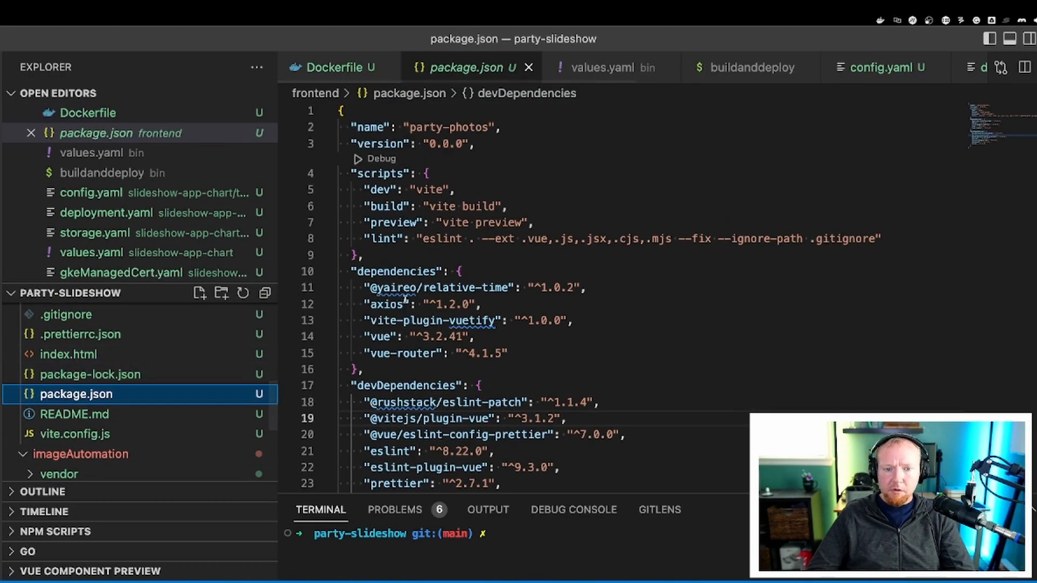
{"action": "scroll", "scroll_direction": "down", "scroll_amount": 3}
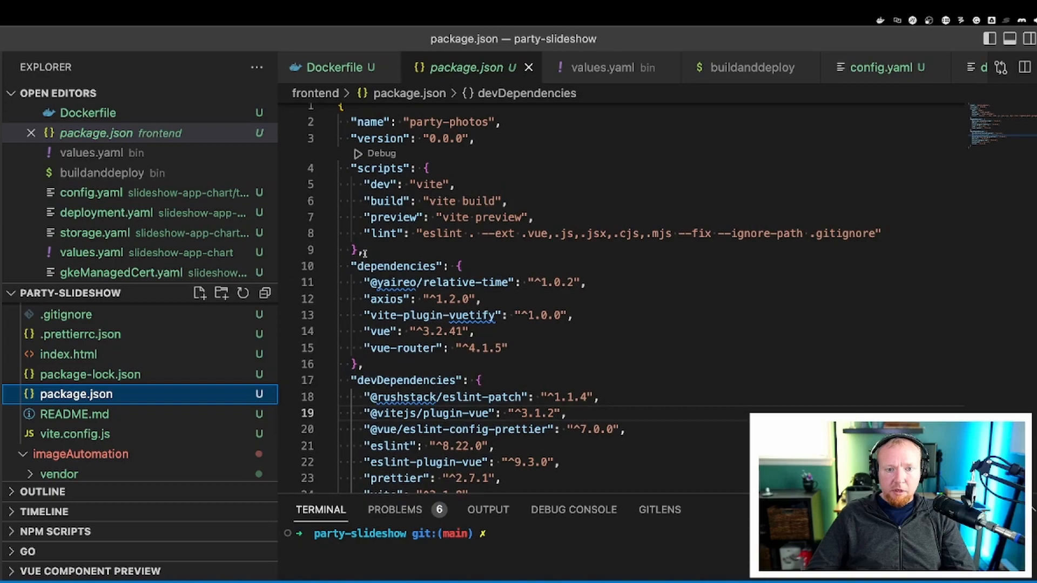
{"action": "scroll", "scroll_direction": "up", "scroll_amount": 3}
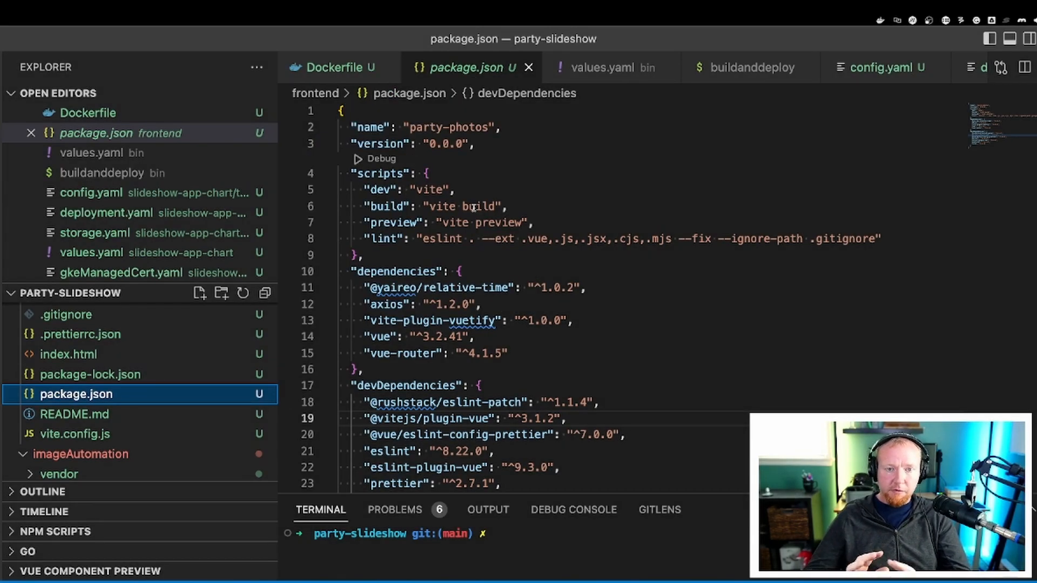
{"action": "scroll", "scroll_direction": "down", "scroll_amount": 3}
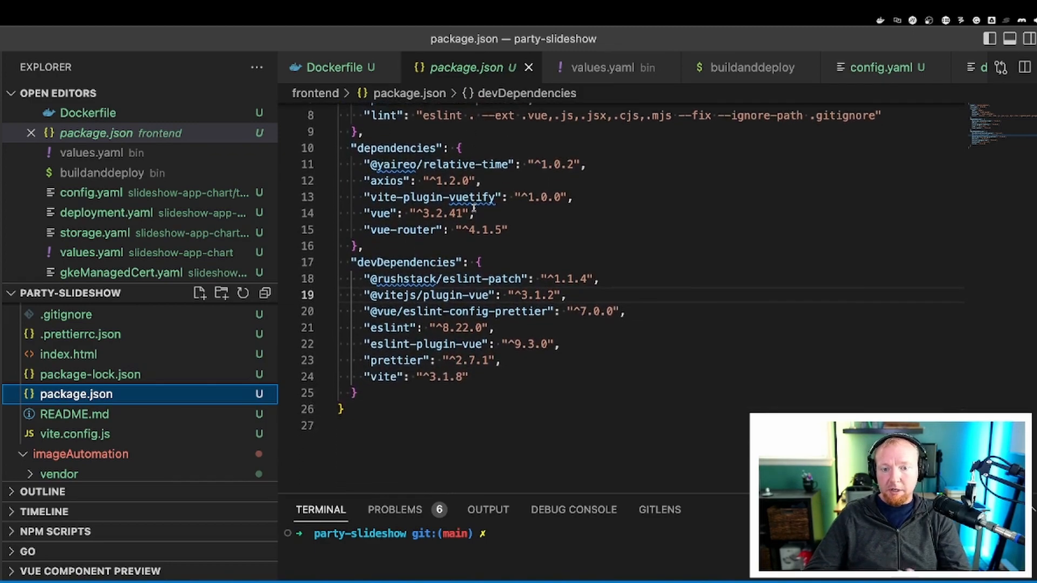
{"action": "scroll", "scroll_direction": "up", "scroll_amount": 3}
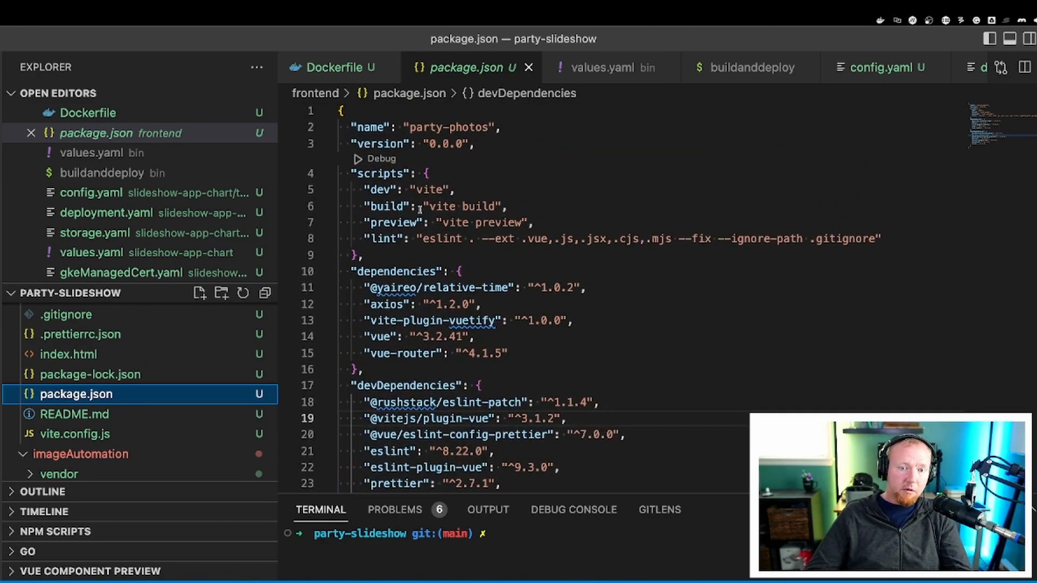
{"action": "left_click", "coordinate": [337, 66]}
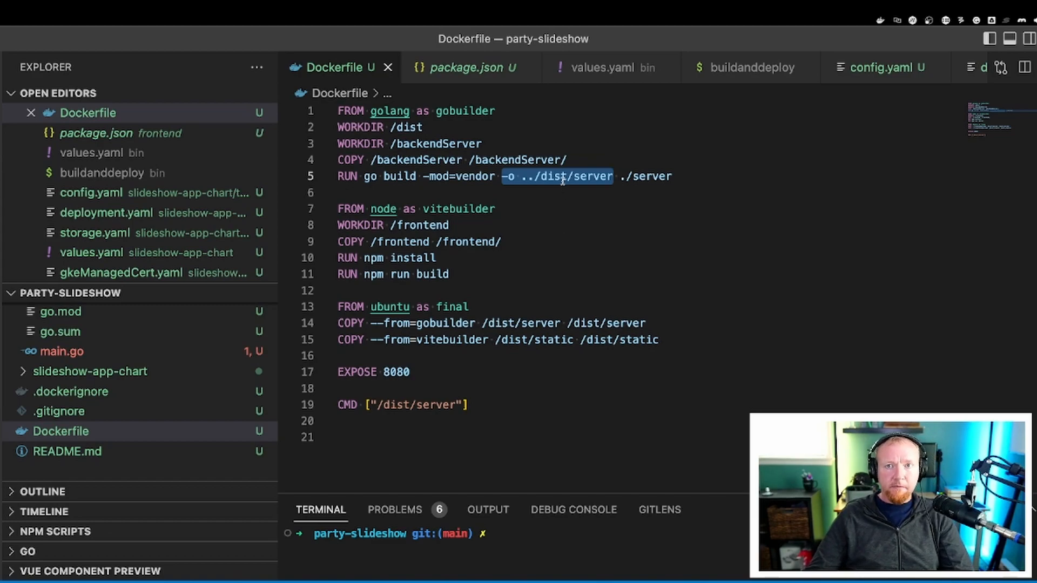
{"action": "mouse_move", "coordinate": [428, 241]}
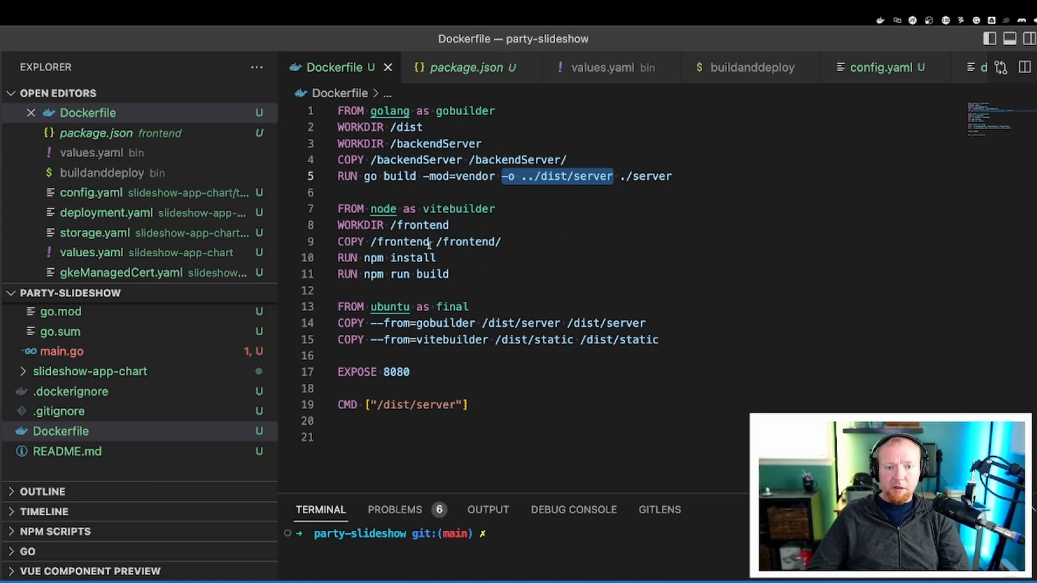
{"action": "mouse_move", "coordinate": [435, 323]}
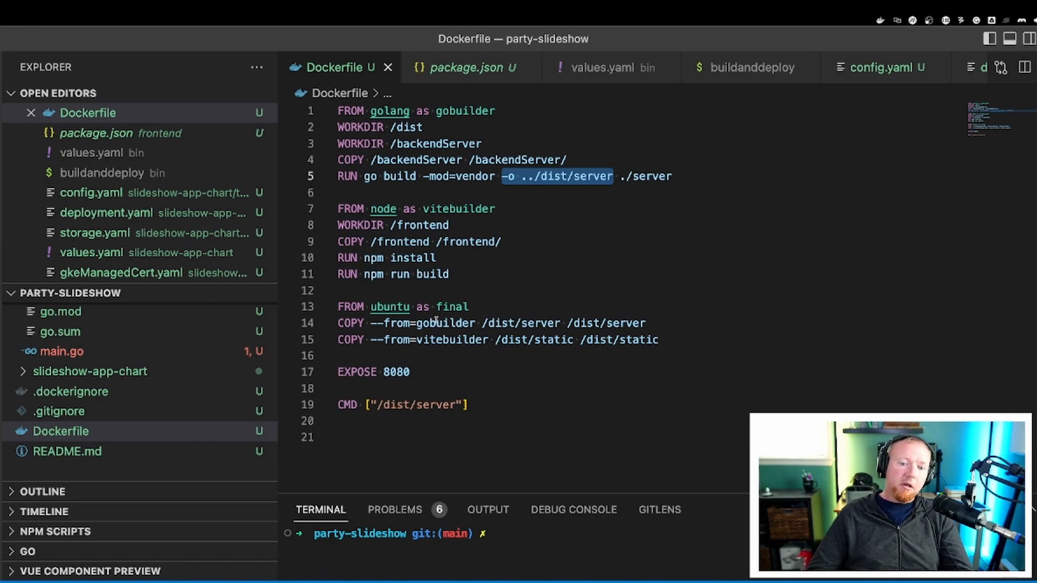
{"action": "mouse_move", "coordinate": [415, 323]}
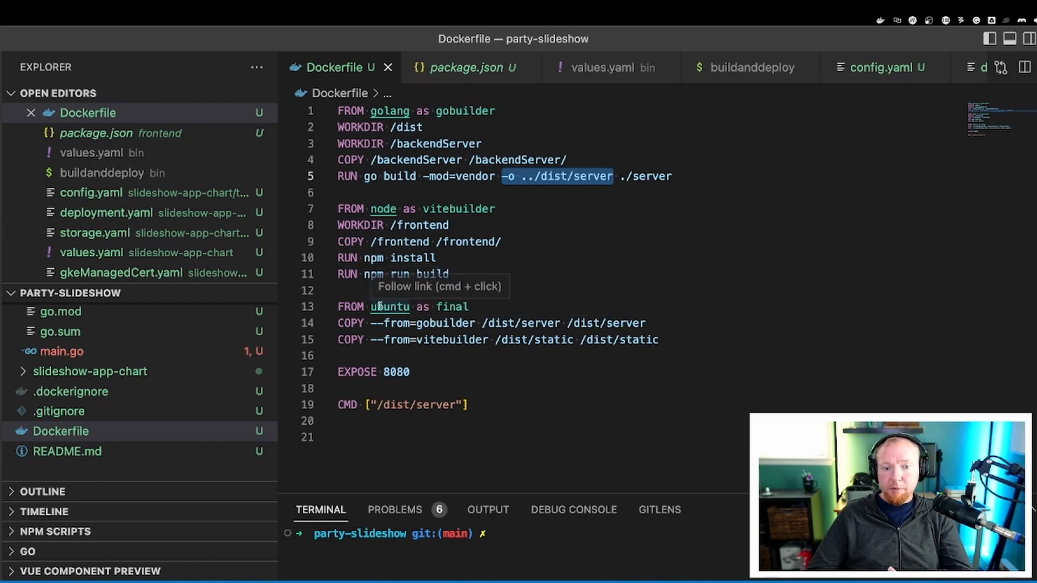
{"action": "mouse_move", "coordinate": [328, 342]}
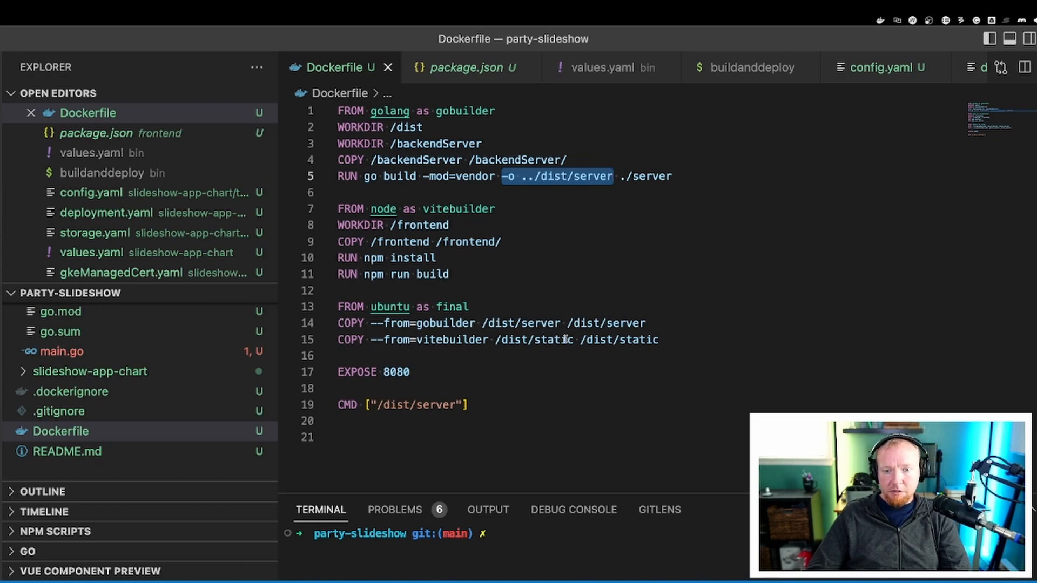
{"action": "mouse_move", "coordinate": [518, 386]}
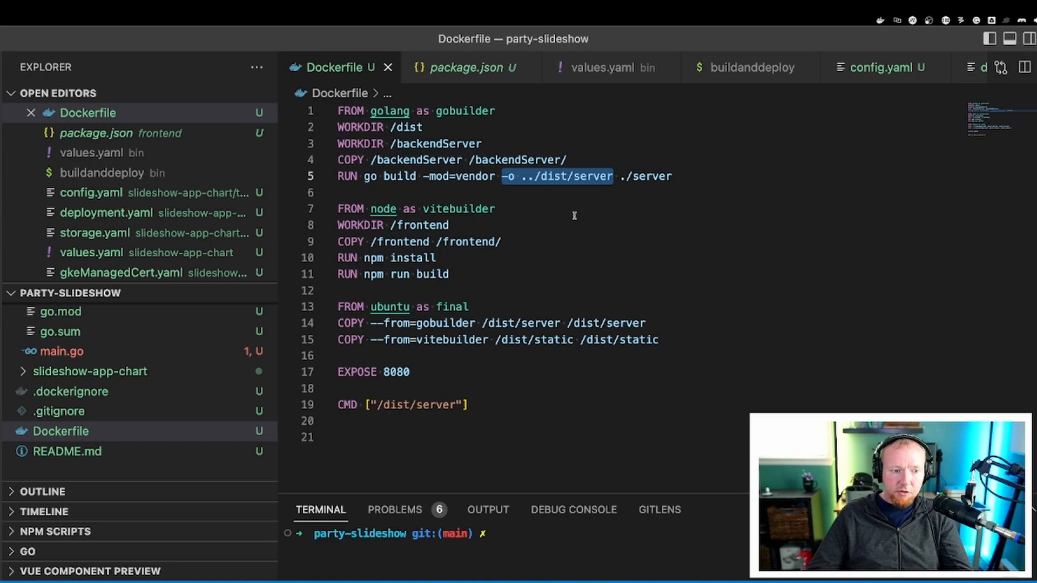
{"action": "mouse_move", "coordinate": [557, 161]}
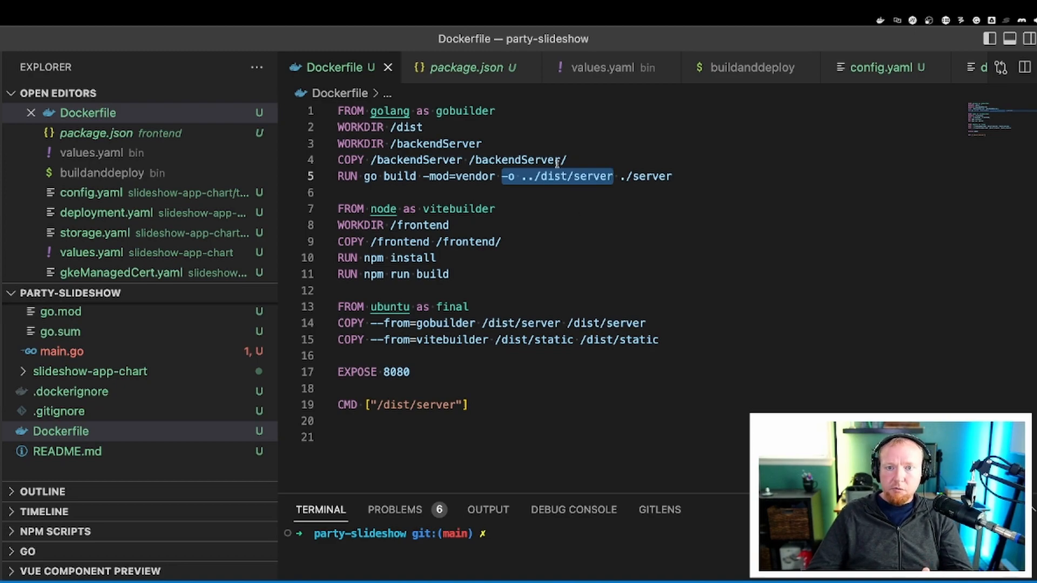
{"action": "left_click", "coordinate": [528, 67]}
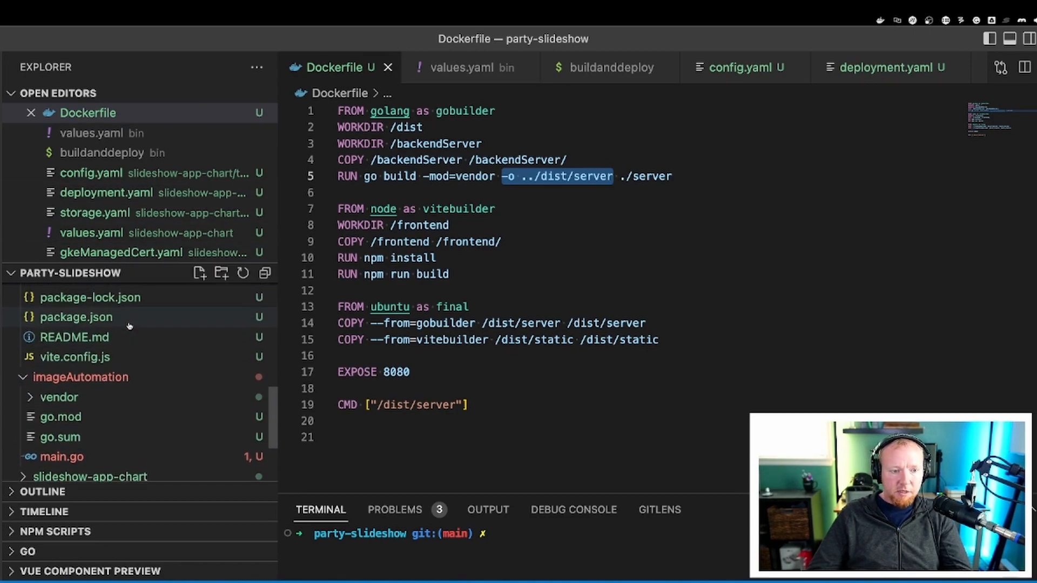
{"action": "scroll", "scroll_direction": "down", "scroll_amount": 3}
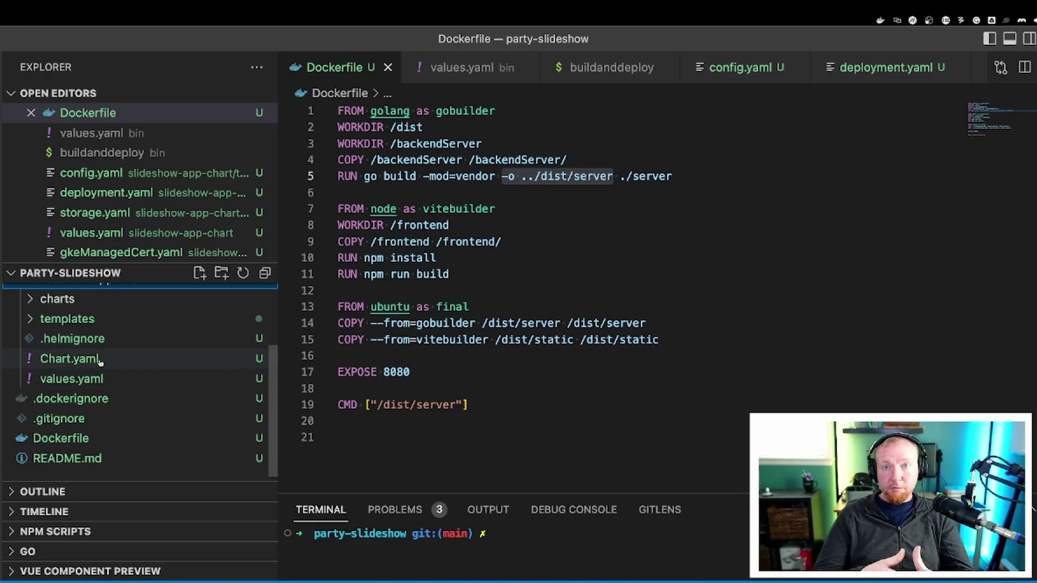
{"action": "mouse_move", "coordinate": [71, 359]}
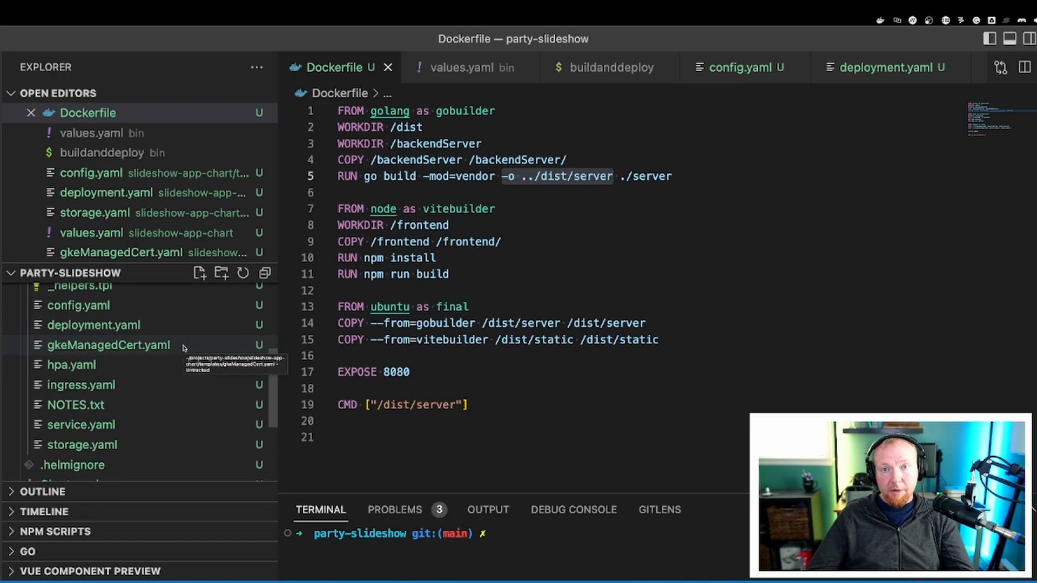
{"action": "mouse_move", "coordinate": [557, 153]}
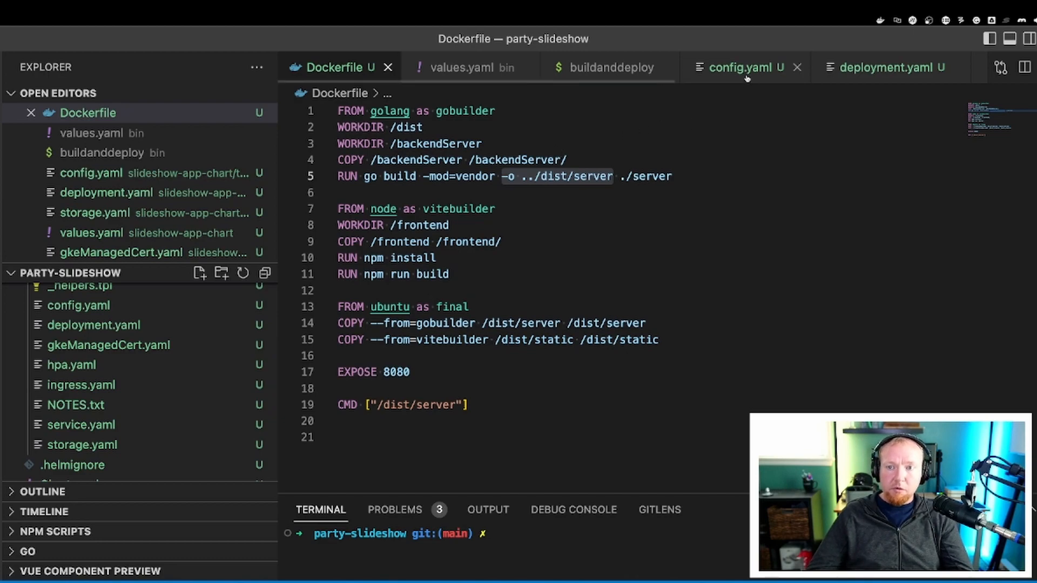
View the chart's config.yaml Secret template, then its deployment.yaml with the rolling-update strategy
{"action": "left_click", "coordinate": [741, 67]}
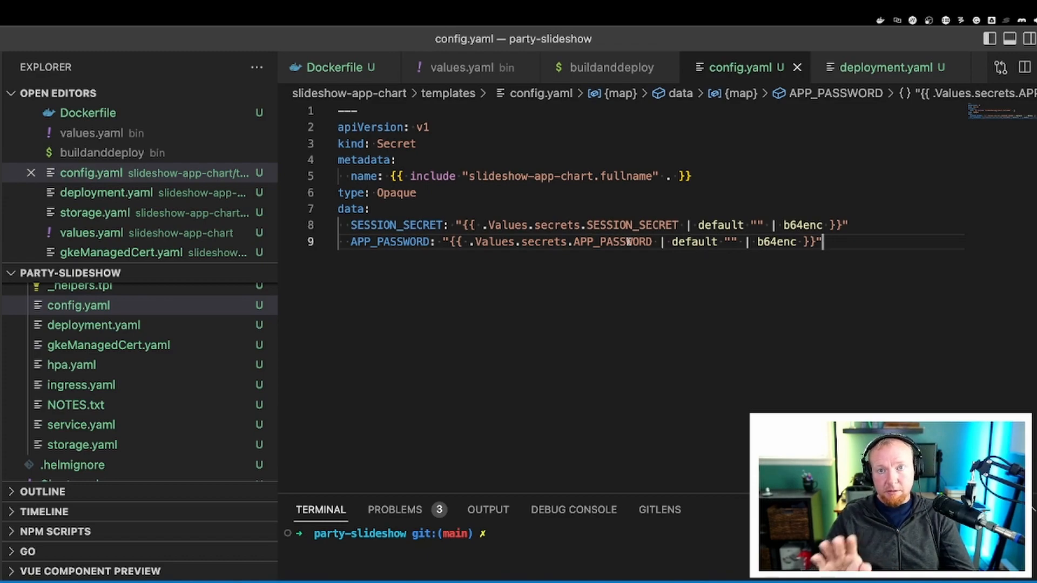
{"action": "left_click", "coordinate": [885, 67]}
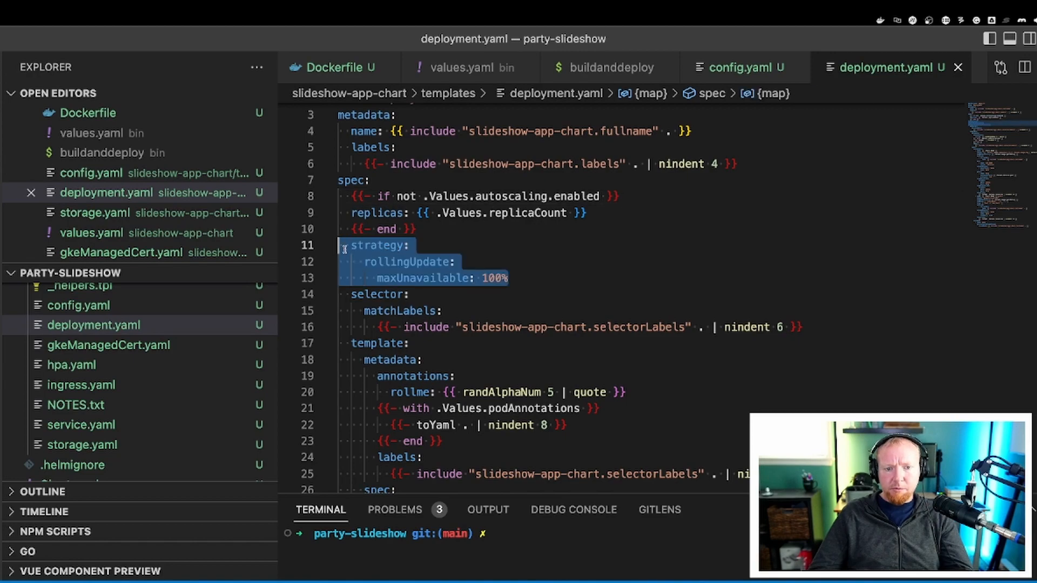
{"action": "left_click", "coordinate": [411, 262]}
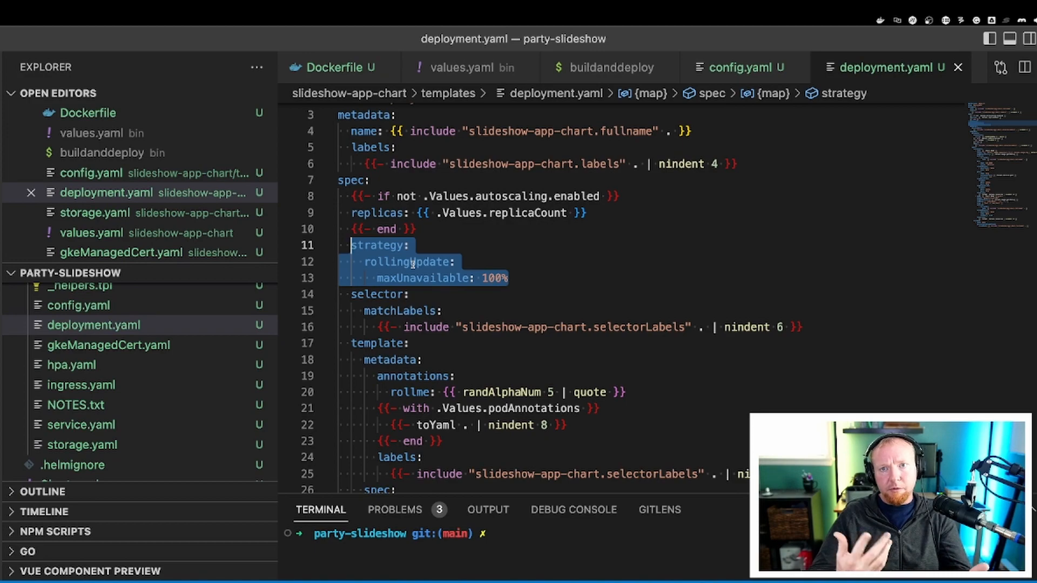
{"action": "scroll", "scroll_direction": "down", "scroll_amount": 3}
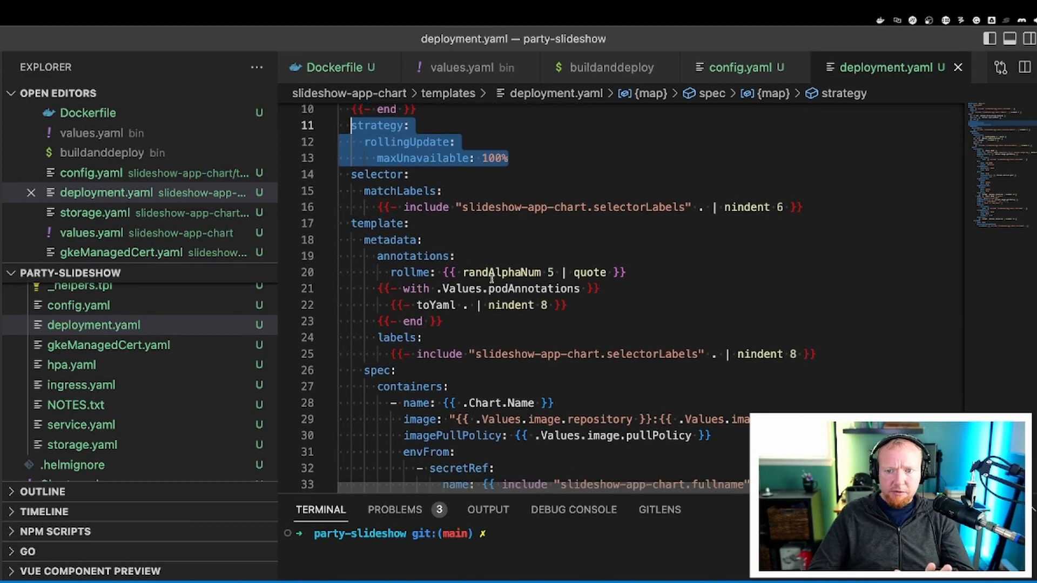
{"action": "scroll", "scroll_direction": "down", "scroll_amount": 3}
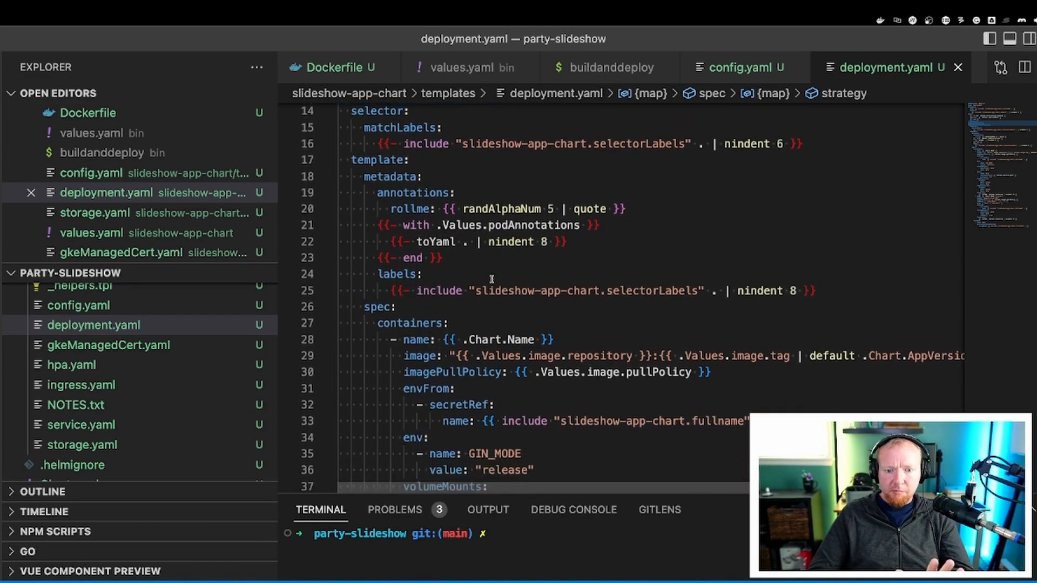
{"action": "scroll", "scroll_direction": "down", "scroll_amount": 3}
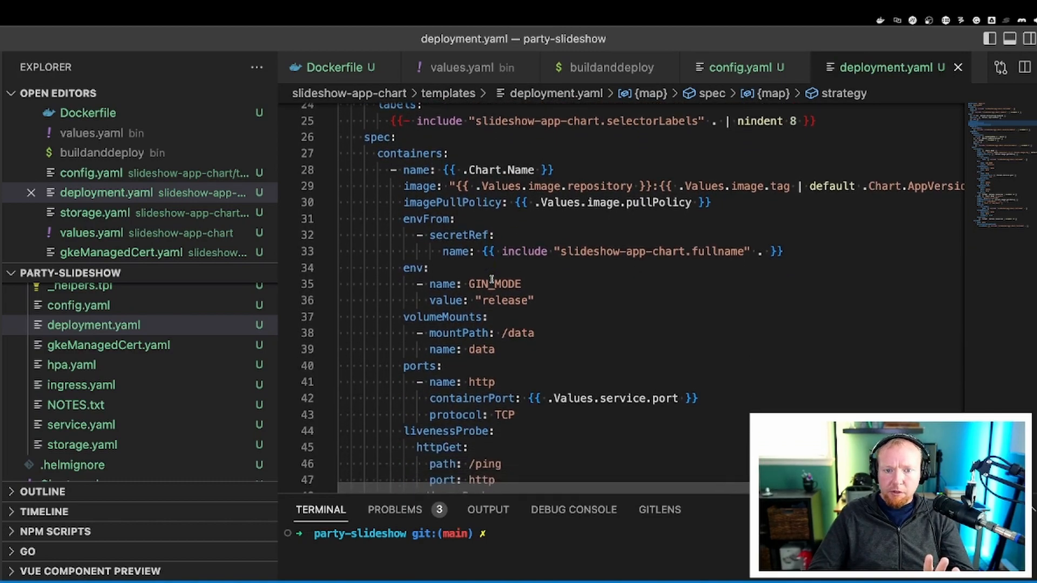
{"action": "scroll", "scroll_direction": "down", "scroll_amount": 3}
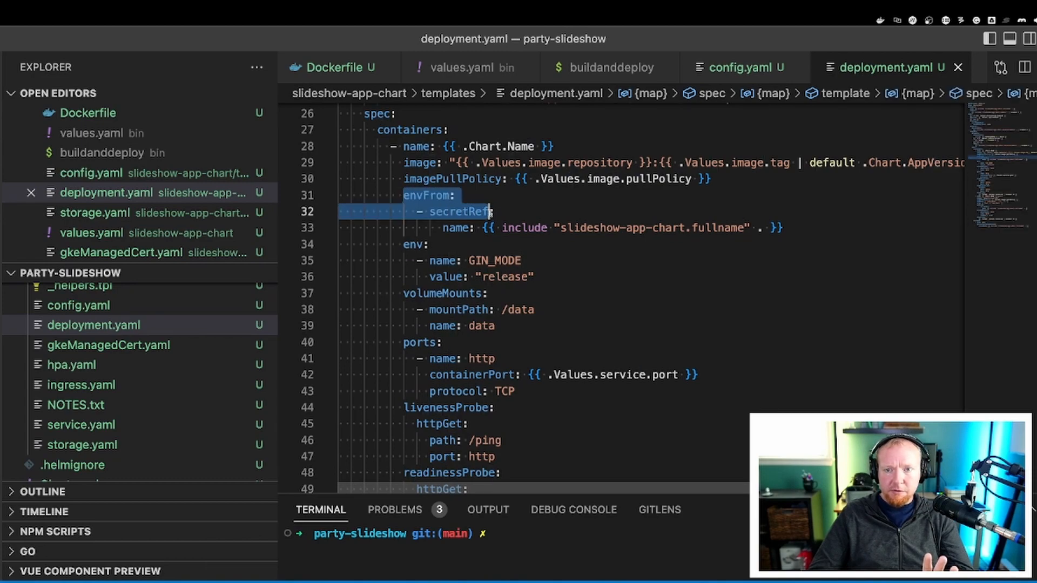
{"action": "mouse_move", "coordinate": [739, 76]}
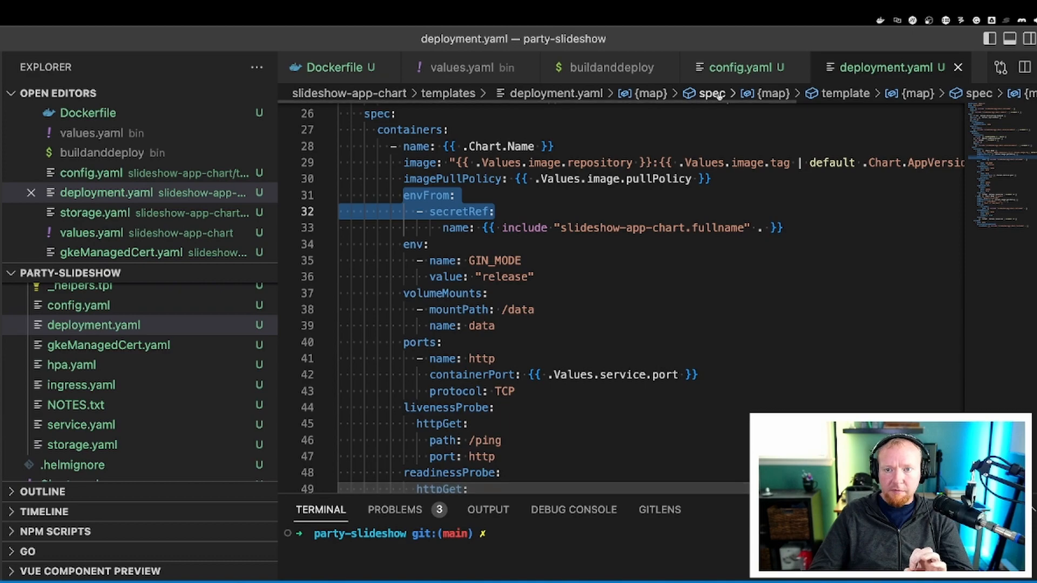
{"action": "left_click", "coordinate": [742, 66]}
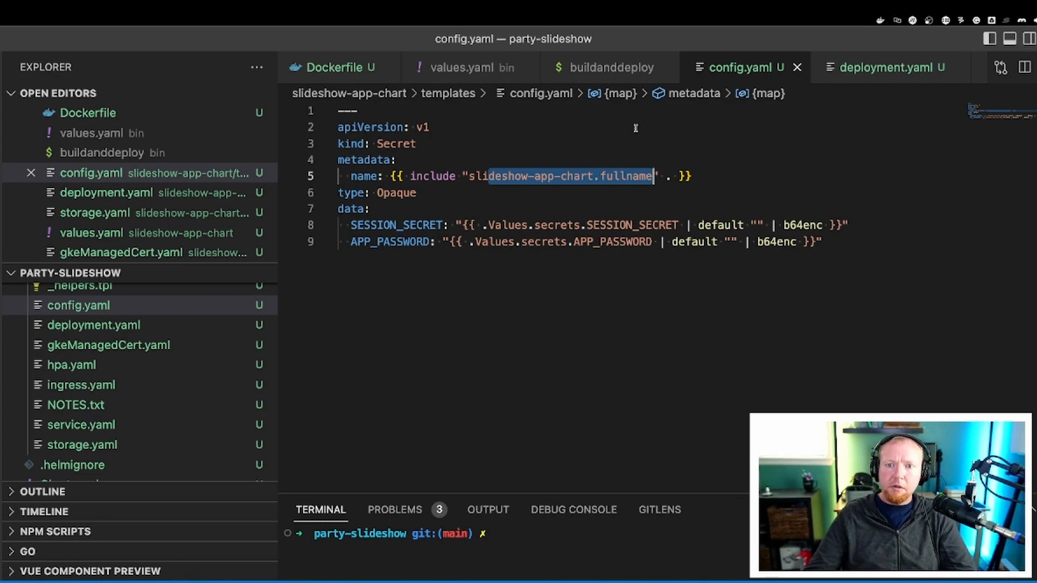
{"action": "left_click", "coordinate": [889, 67]}
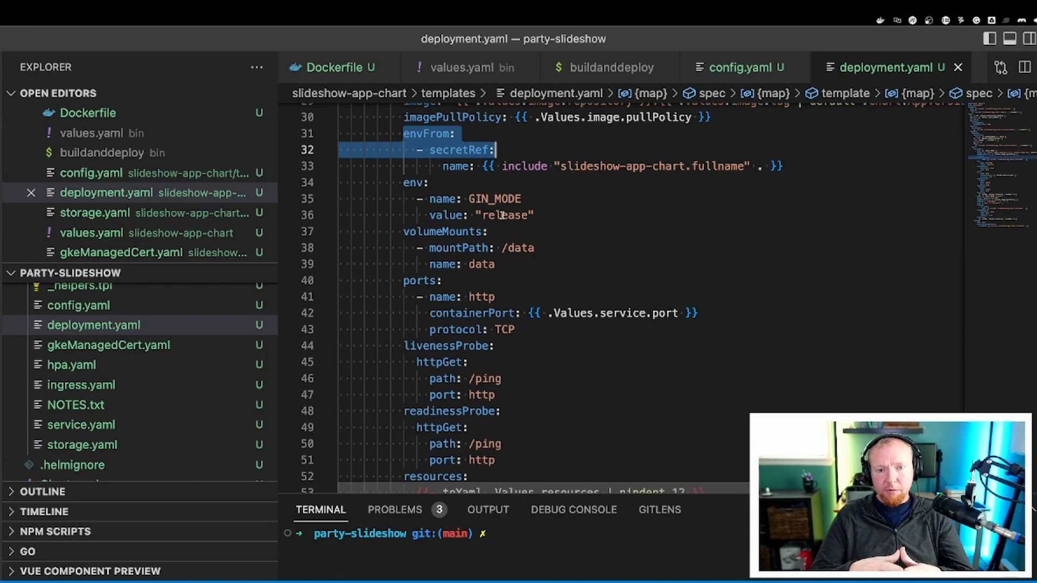
{"action": "mouse_move", "coordinate": [507, 215]}
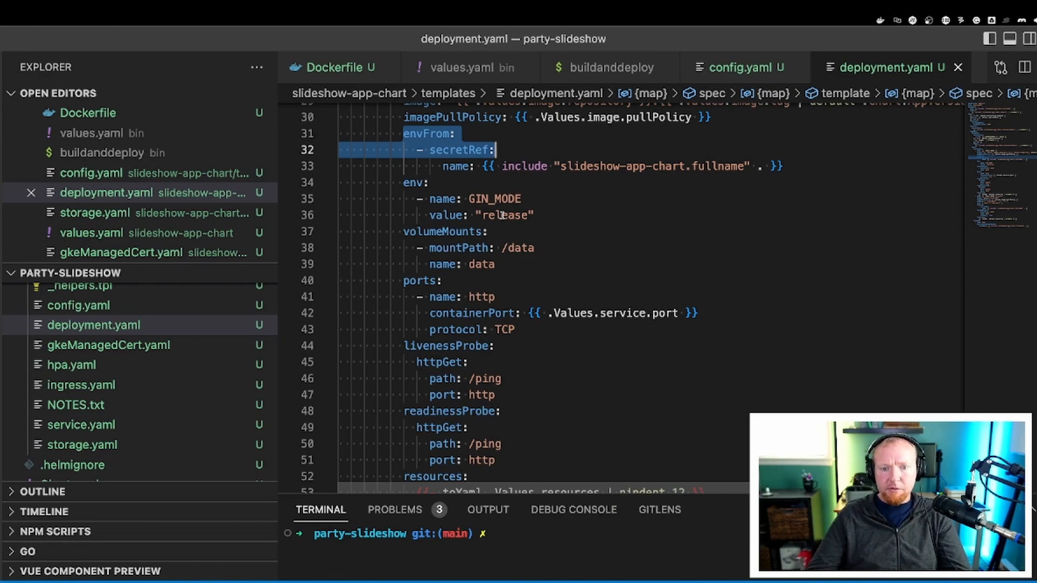
{"action": "scroll", "scroll_direction": "down", "scroll_amount": 3}
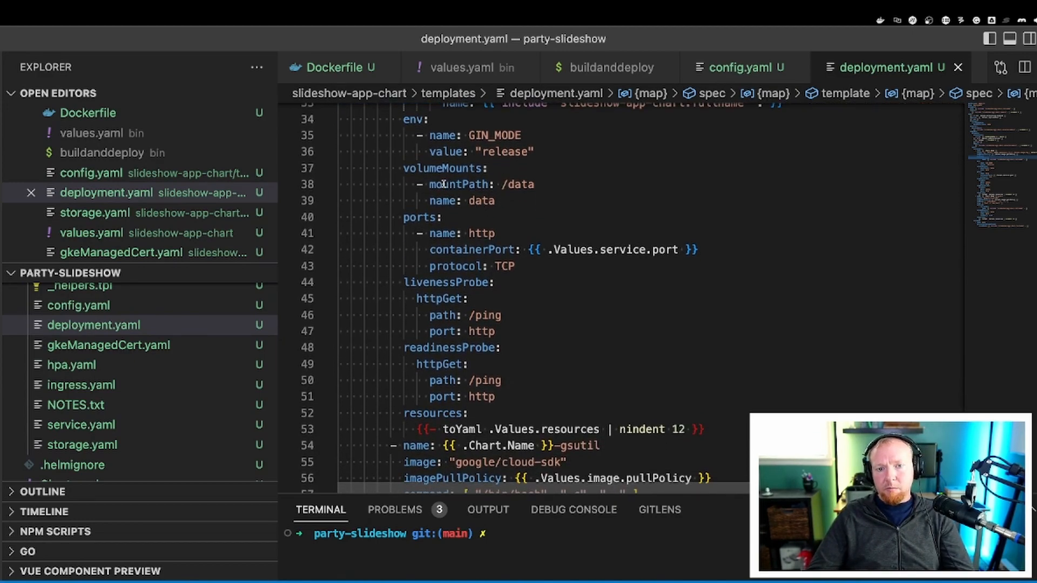
{"action": "mouse_move", "coordinate": [505, 192]}
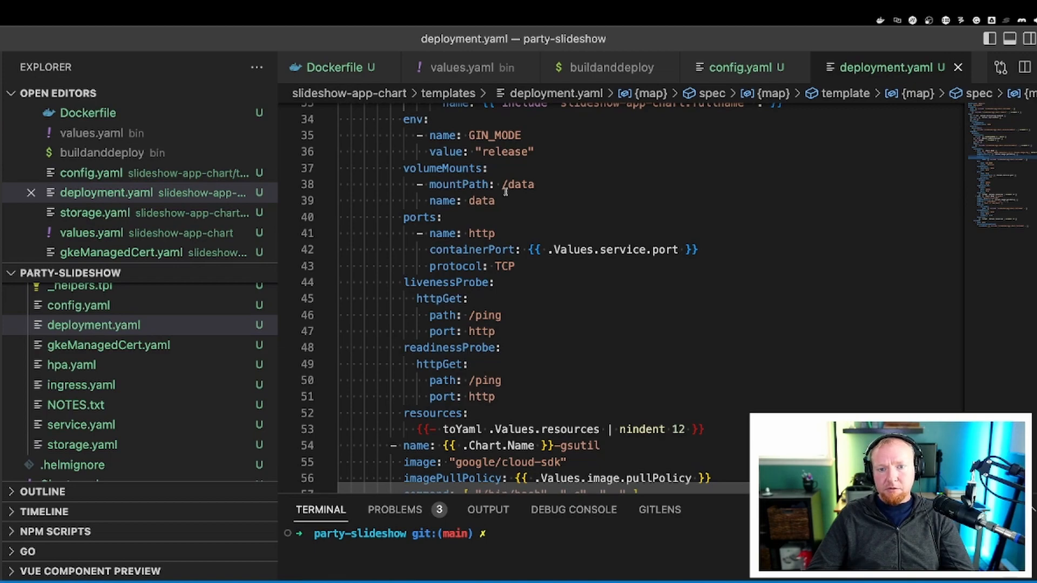
{"action": "scroll", "scroll_direction": "down", "scroll_amount": 3}
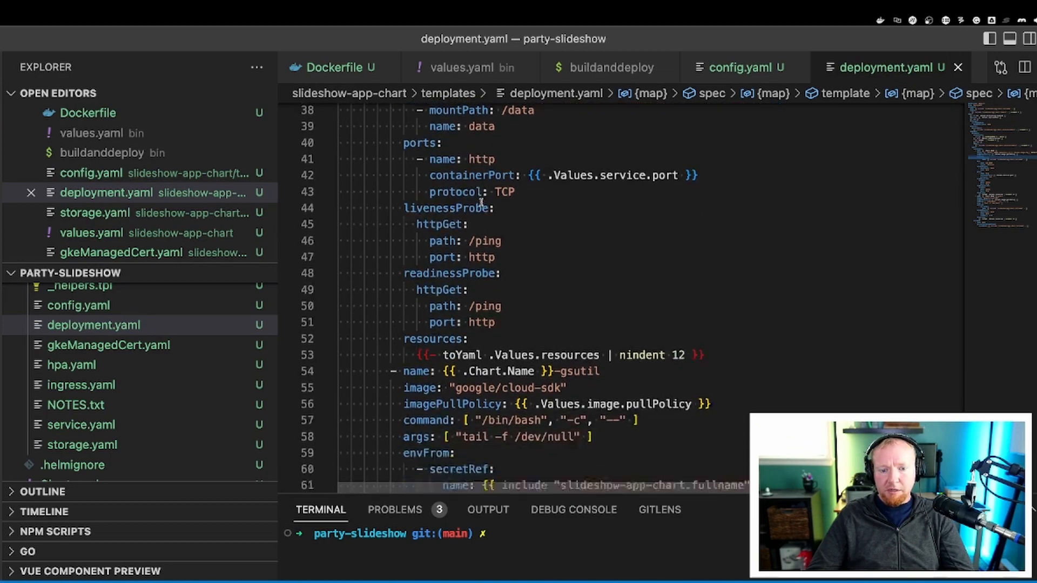
{"action": "scroll", "scroll_direction": "down", "scroll_amount": 3}
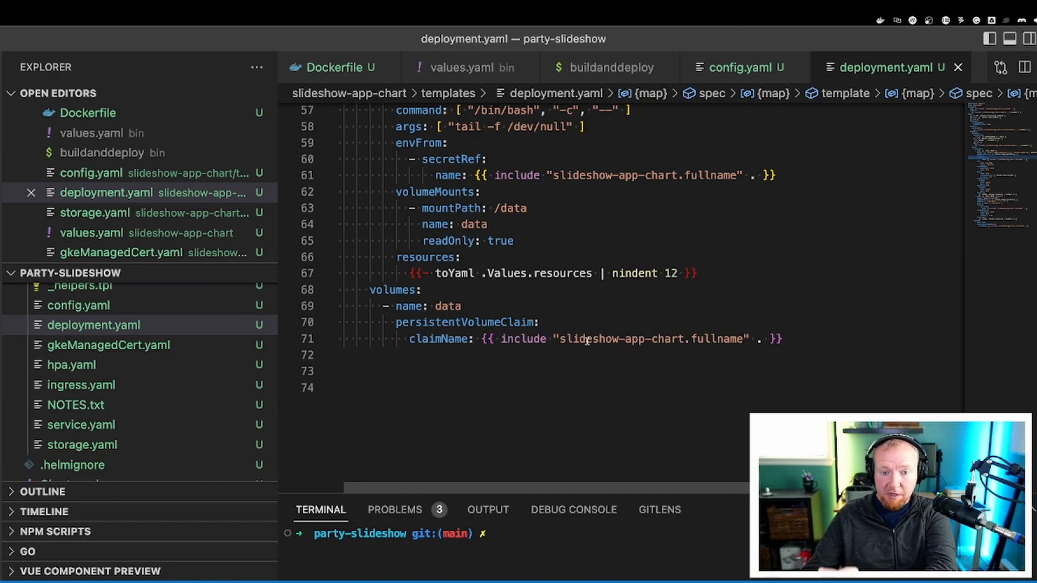
{"action": "mouse_move", "coordinate": [199, 384]}
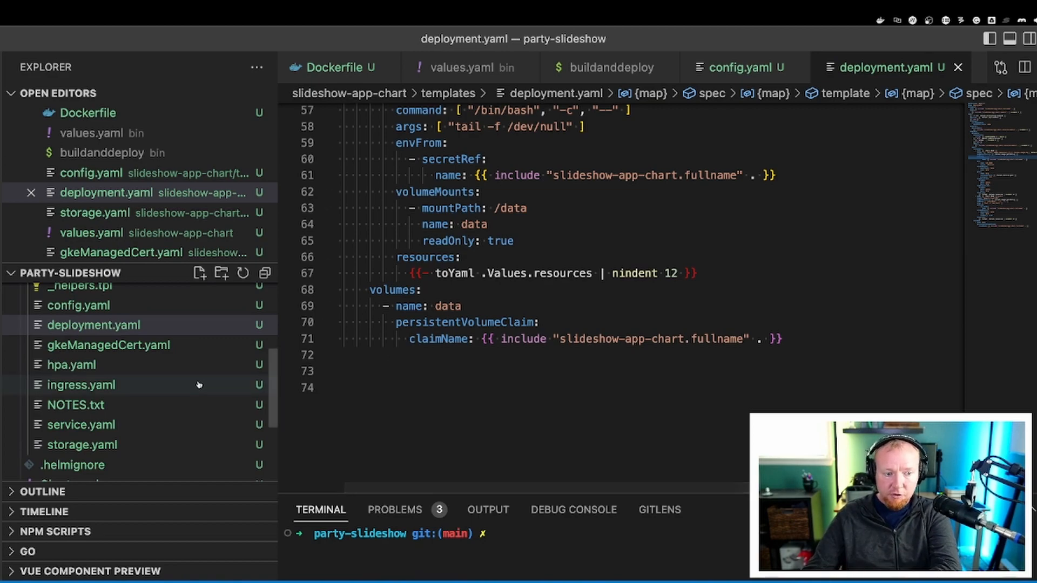
{"action": "left_click", "coordinate": [83, 443]}
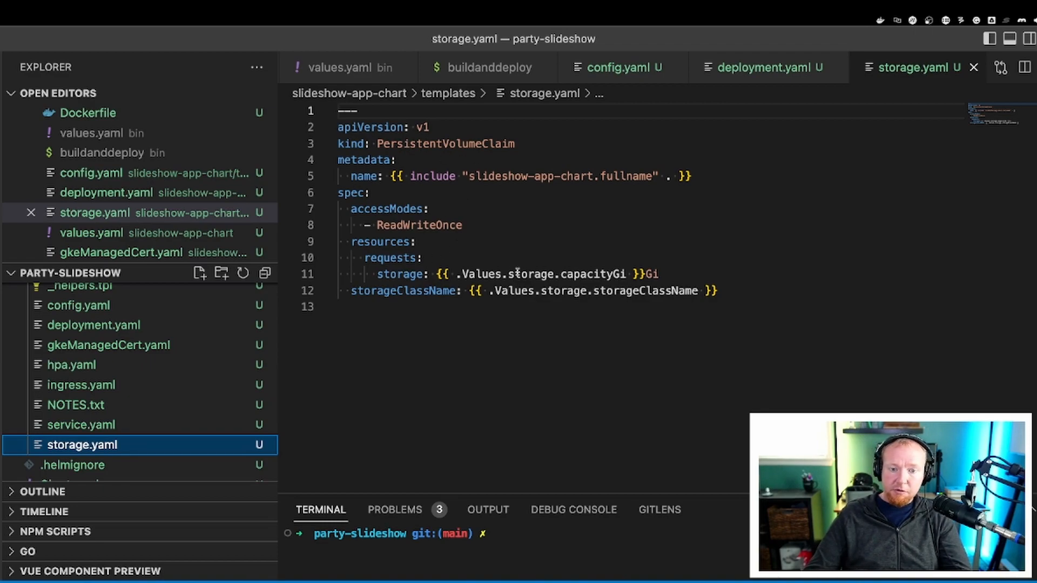
{"action": "mouse_move", "coordinate": [794, 67]}
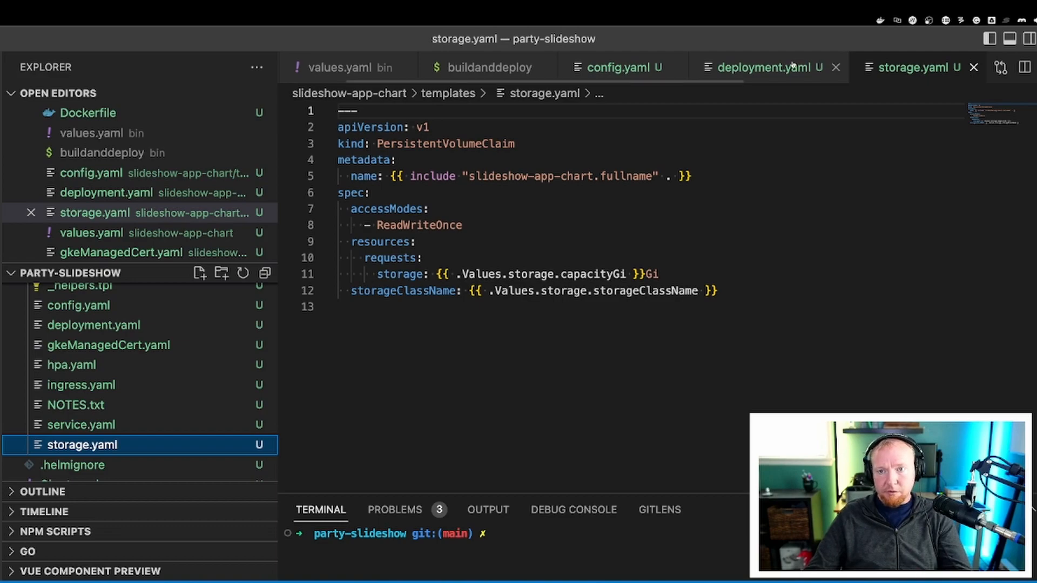
{"action": "left_click", "coordinate": [767, 67]}
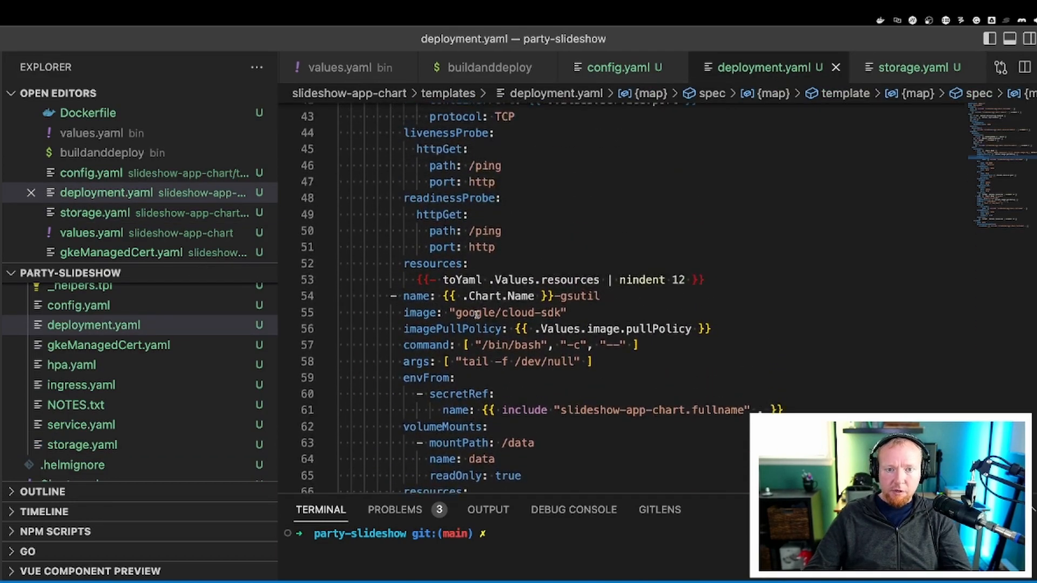
{"action": "scroll", "scroll_direction": "up", "scroll_amount": 3}
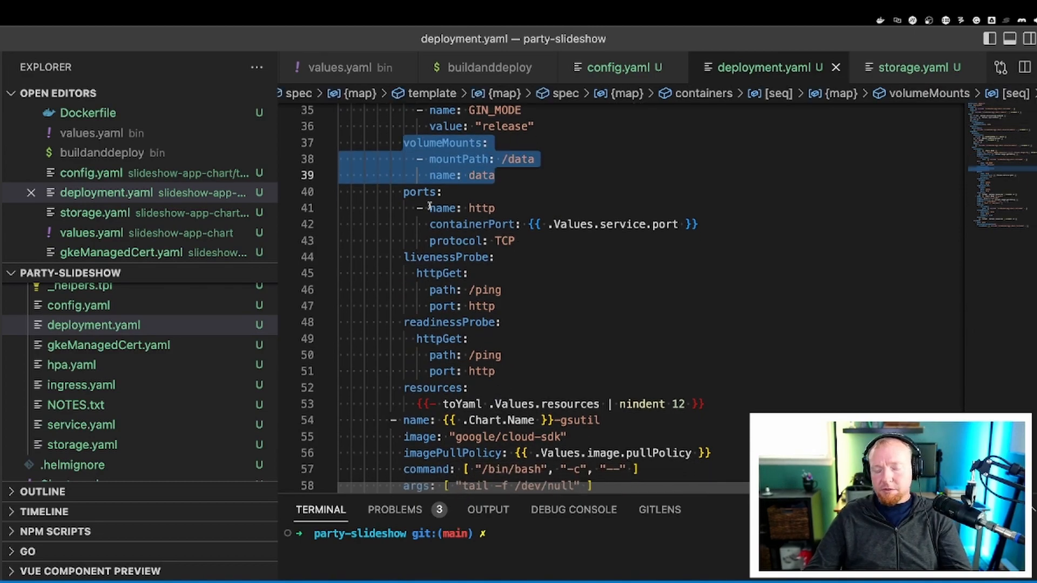
{"action": "scroll", "scroll_direction": "down", "scroll_amount": 3}
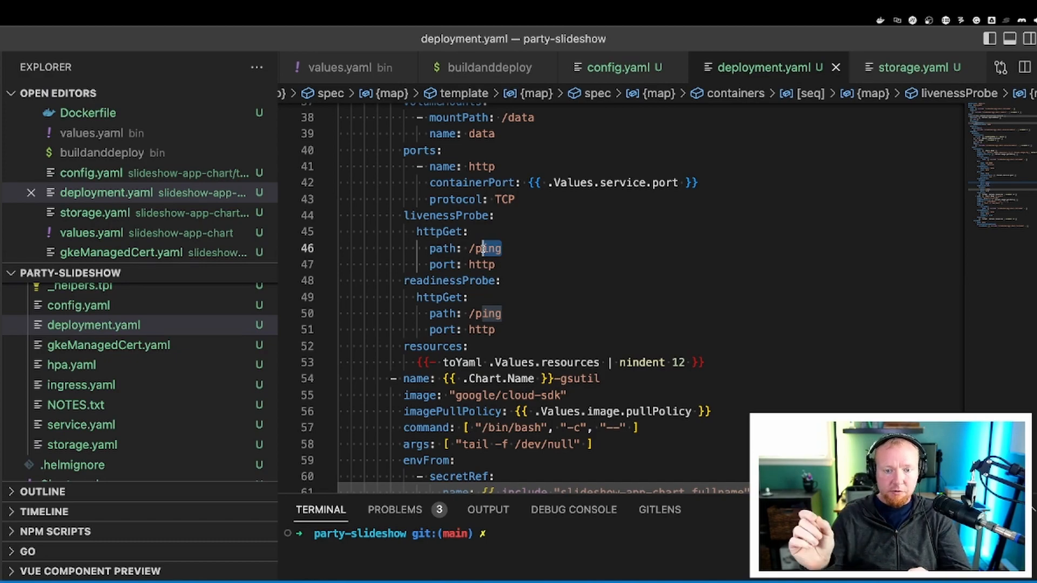
{"action": "scroll", "scroll_direction": "down", "scroll_amount": 3}
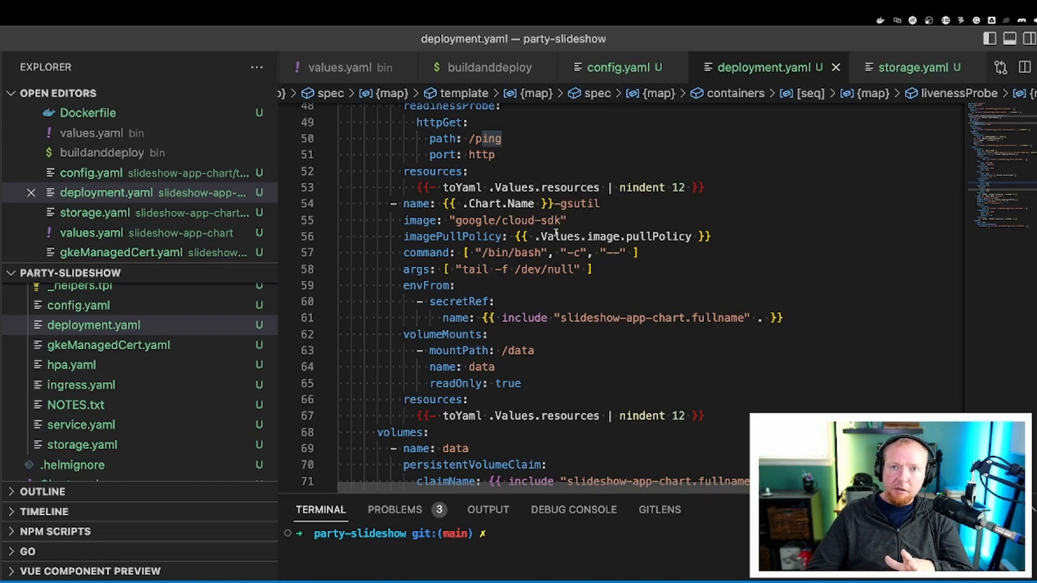
{"action": "mouse_move", "coordinate": [516, 187]}
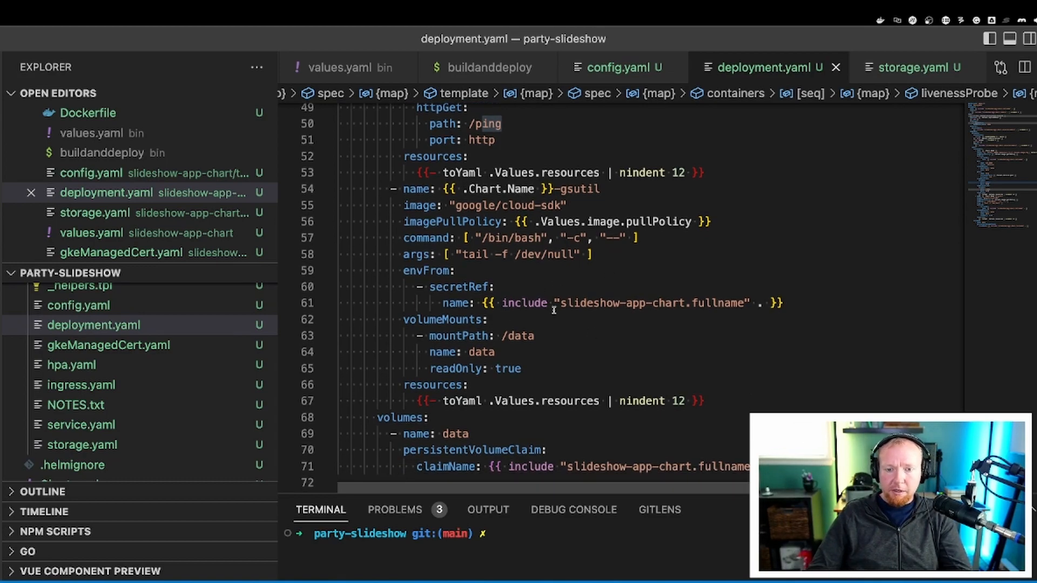
{"action": "scroll", "scroll_direction": "down", "scroll_amount": 3}
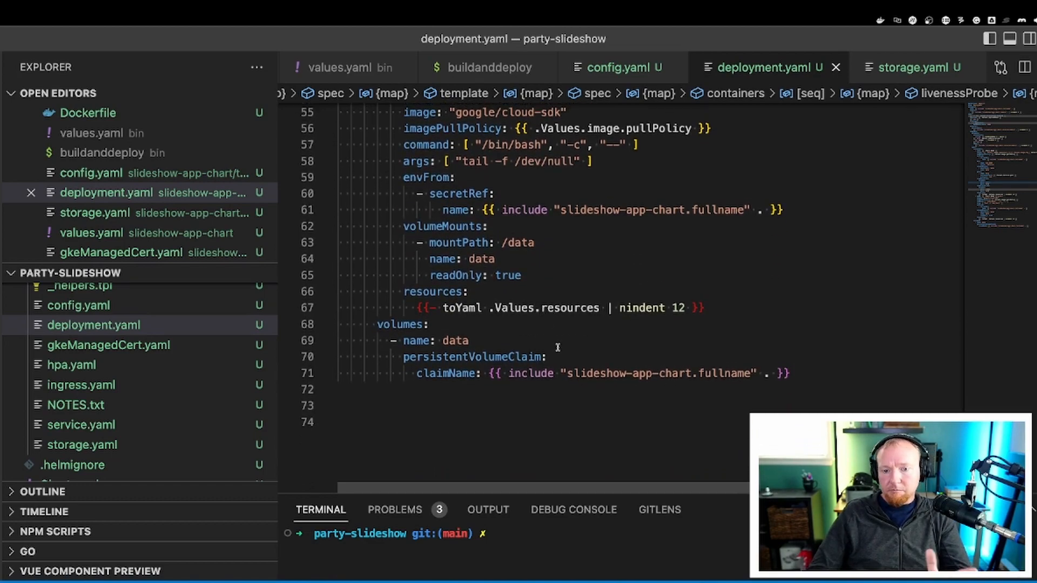
{"action": "scroll", "scroll_direction": "up", "scroll_amount": 3}
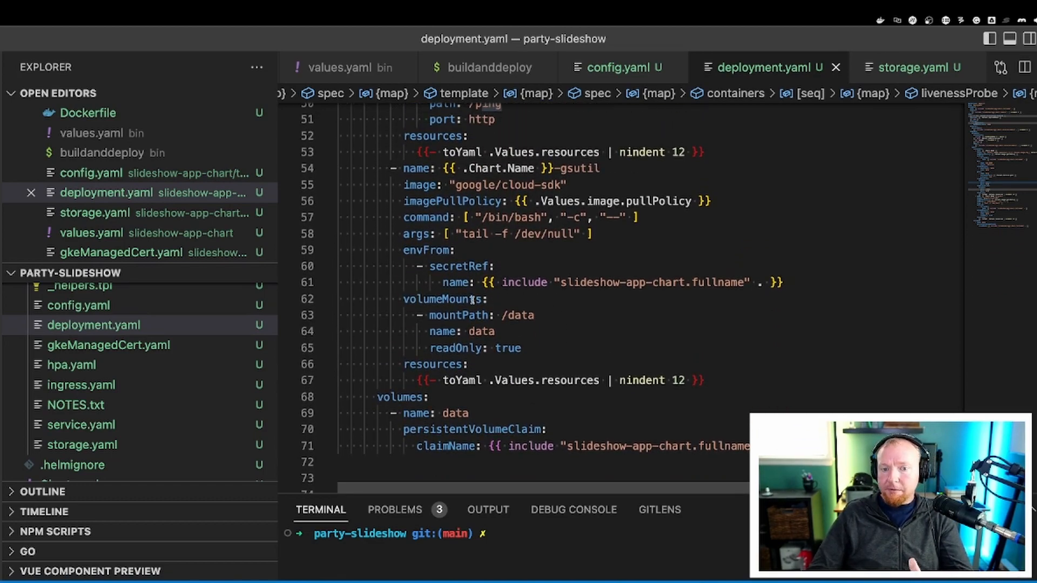
{"action": "double_click", "coordinate": [475, 348]}
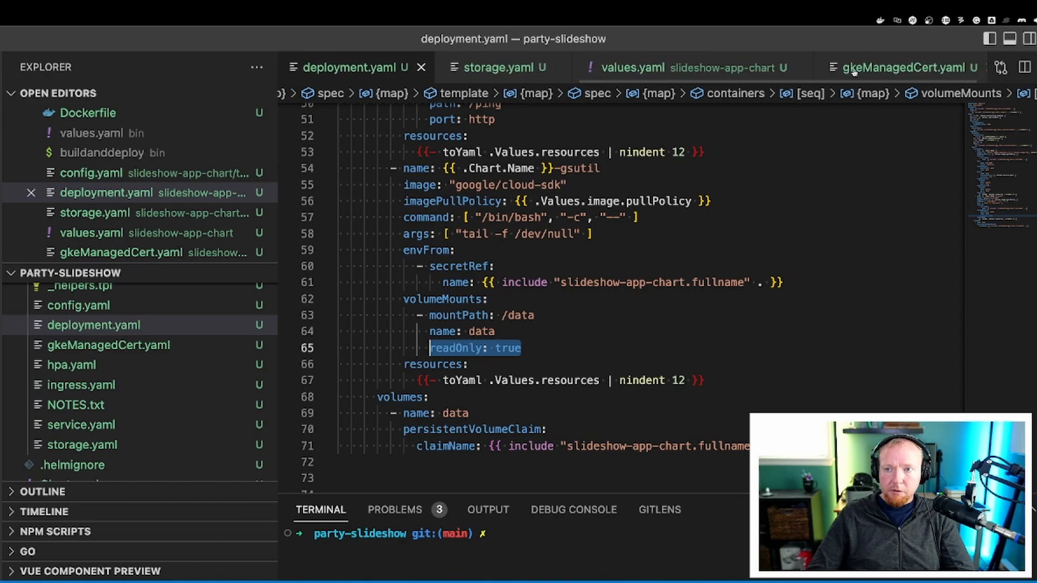
View the gkeManagedCert.yaml template defining the conditional GKE ManagedCertificate
{"action": "left_click", "coordinate": [903, 67]}
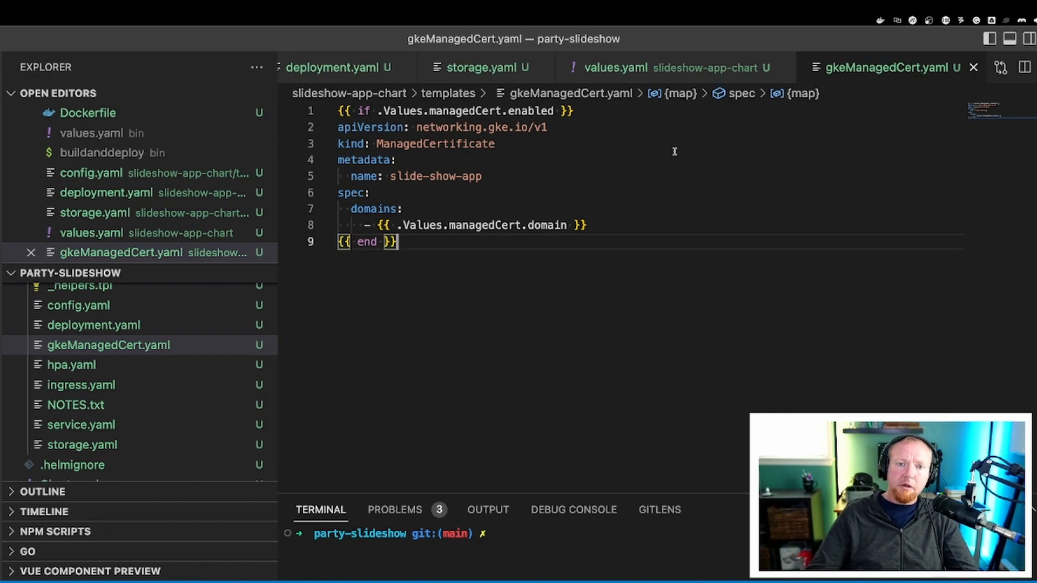
{"action": "mouse_move", "coordinate": [504, 165]}
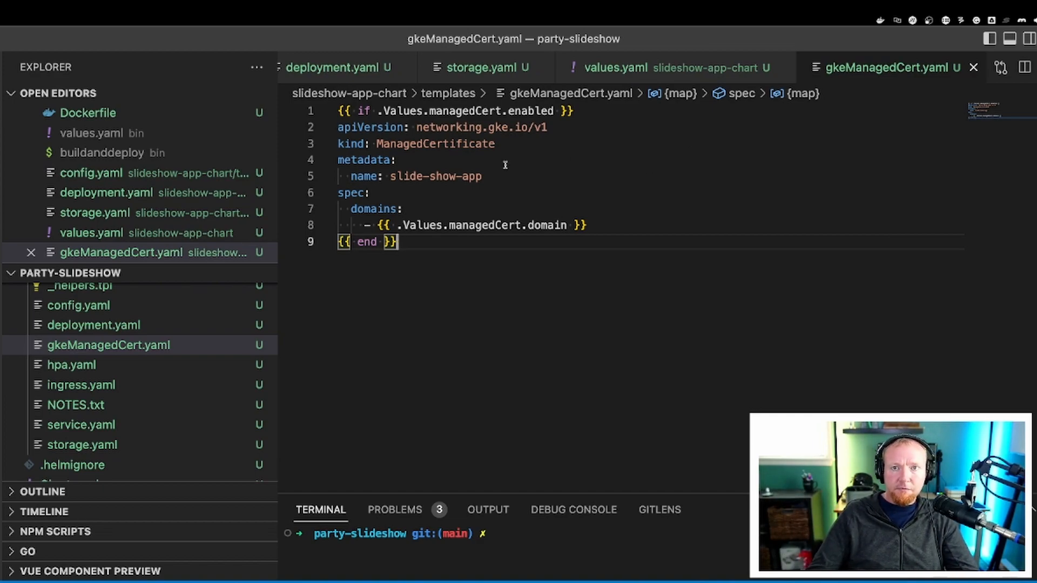
{"action": "mouse_move", "coordinate": [526, 154]}
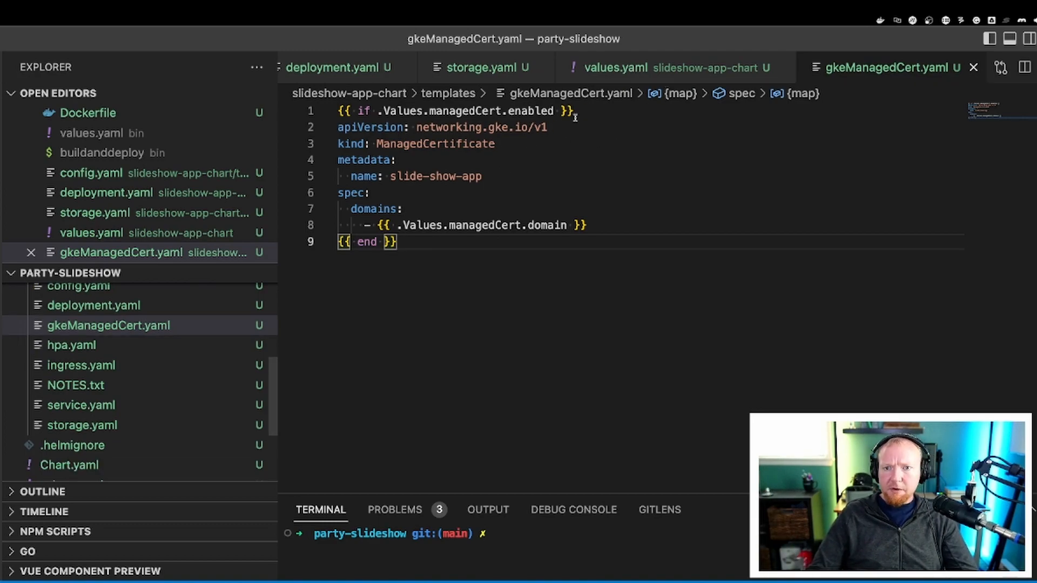
Review the chart values.yaml image repository and storage defaults
{"action": "left_click", "coordinate": [615, 67]}
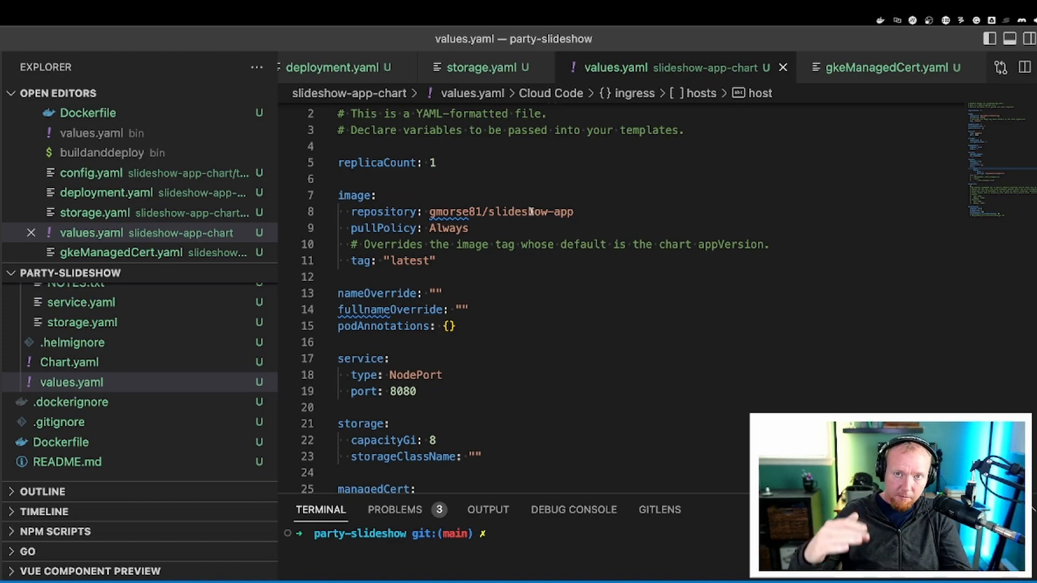
{"action": "scroll", "scroll_direction": "down", "scroll_amount": 3}
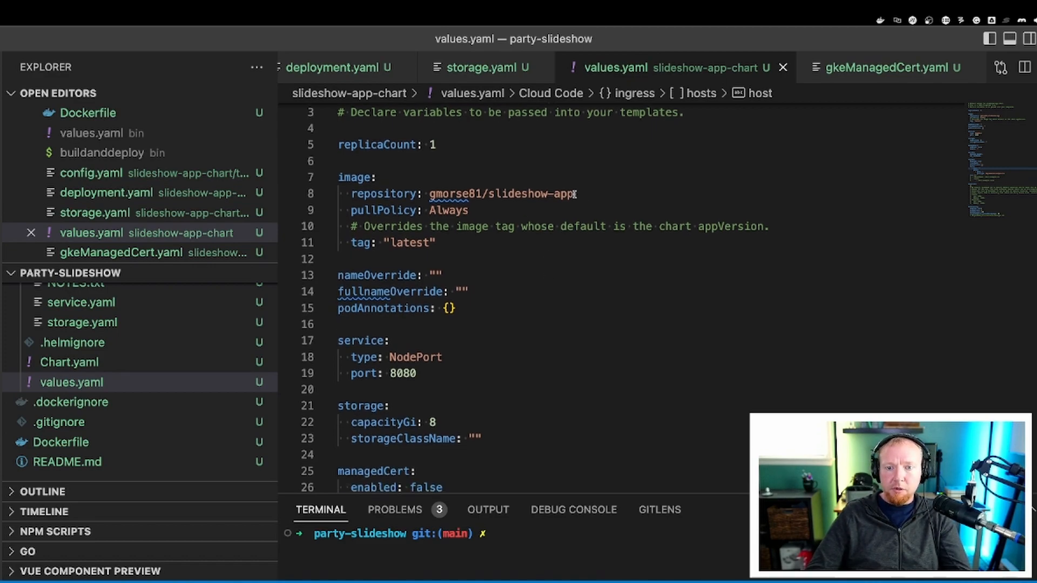
{"action": "double_click", "coordinate": [500, 194]}
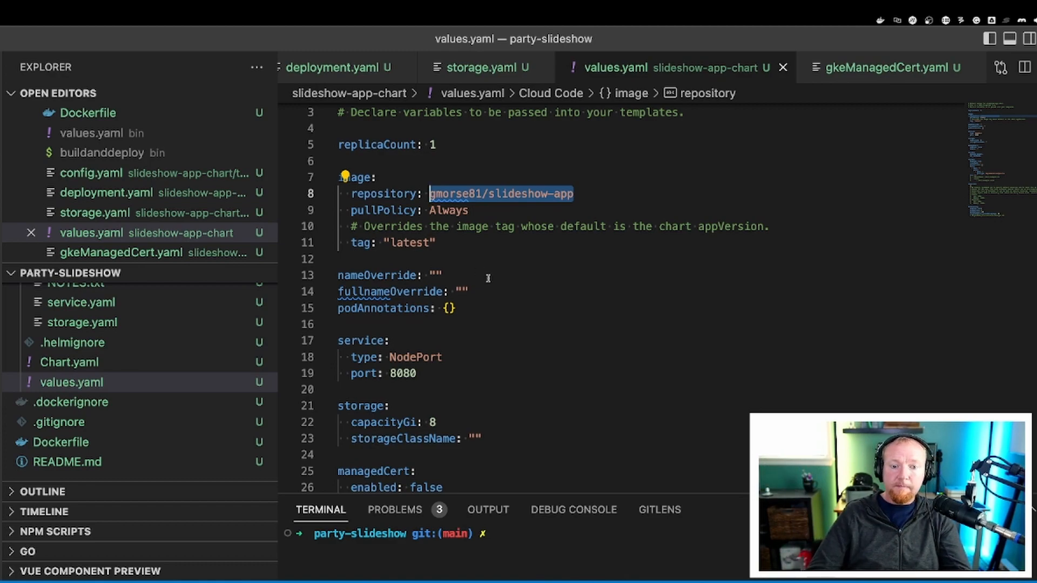
{"action": "scroll", "scroll_direction": "down", "scroll_amount": 3}
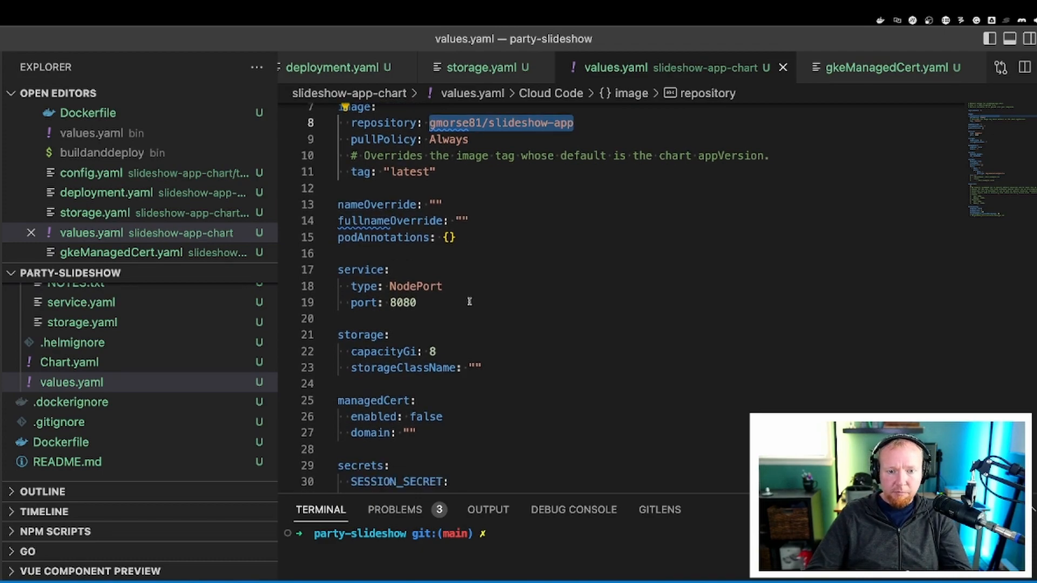
{"action": "scroll", "scroll_direction": "down", "scroll_amount": 3}
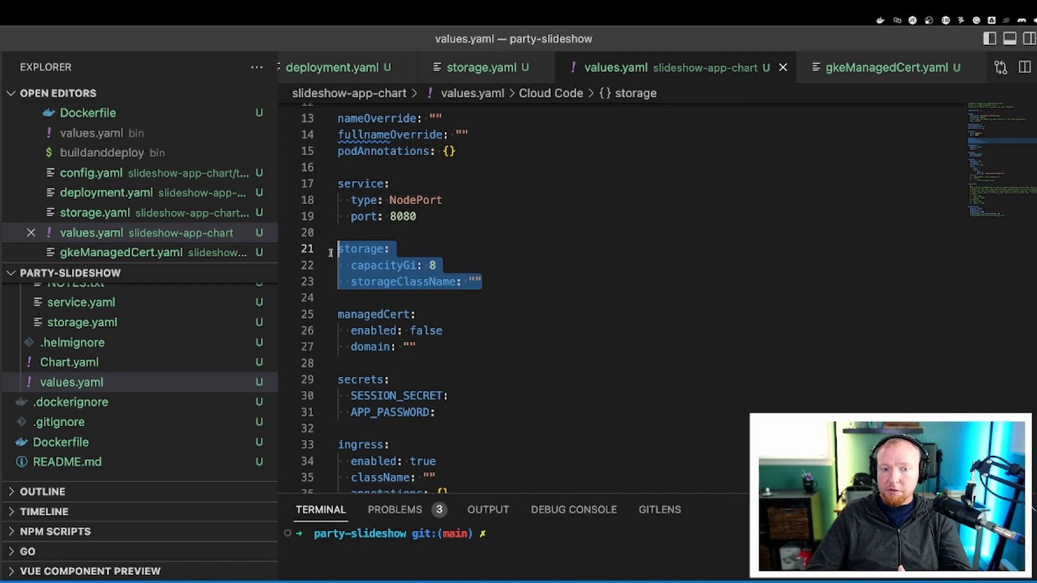
{"action": "left_click", "coordinate": [434, 266]}
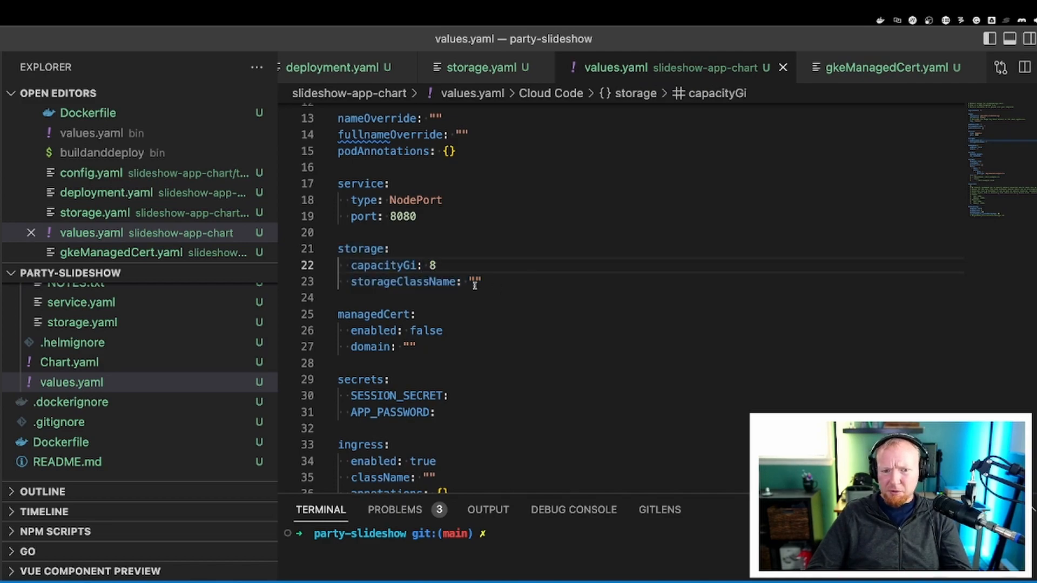
Scroll through the managedCert, secrets, ingress and autoscaling defaults
{"action": "scroll", "scroll_direction": "down", "scroll_amount": 3}
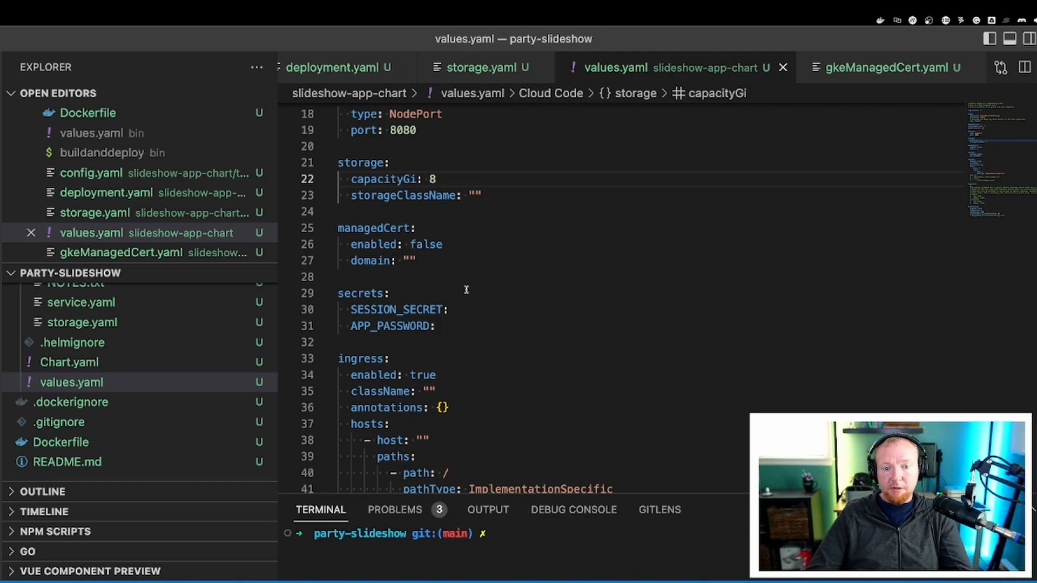
{"action": "scroll", "scroll_direction": "down", "scroll_amount": 3}
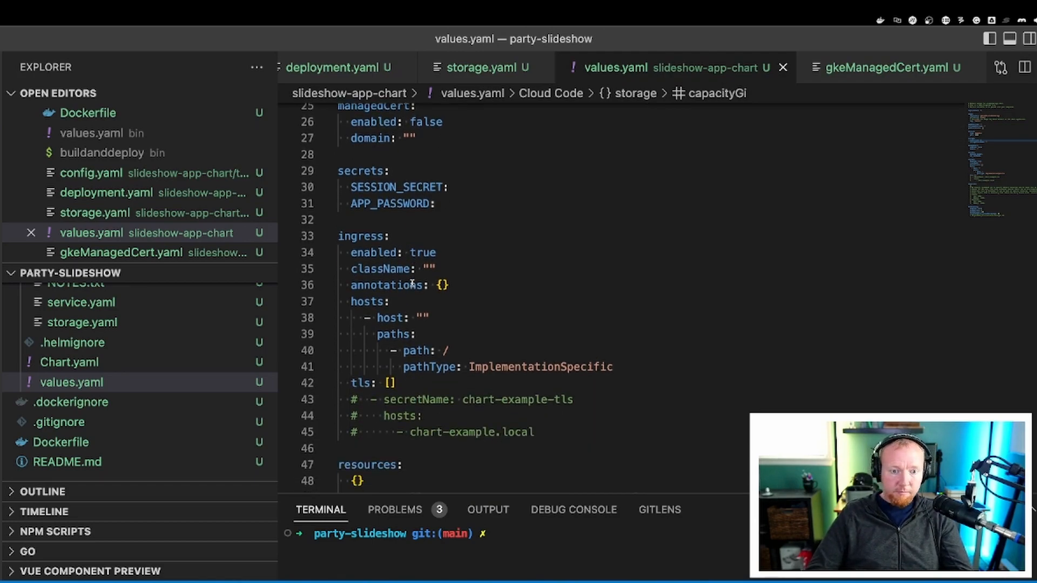
{"action": "scroll", "scroll_direction": "down", "scroll_amount": 3}
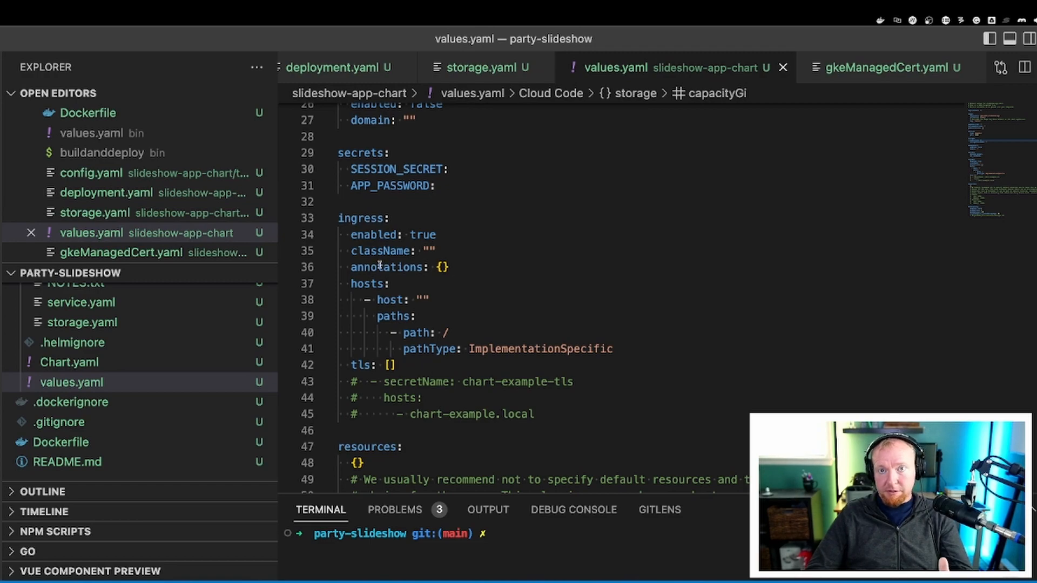
{"action": "scroll", "scroll_direction": "down", "scroll_amount": 3}
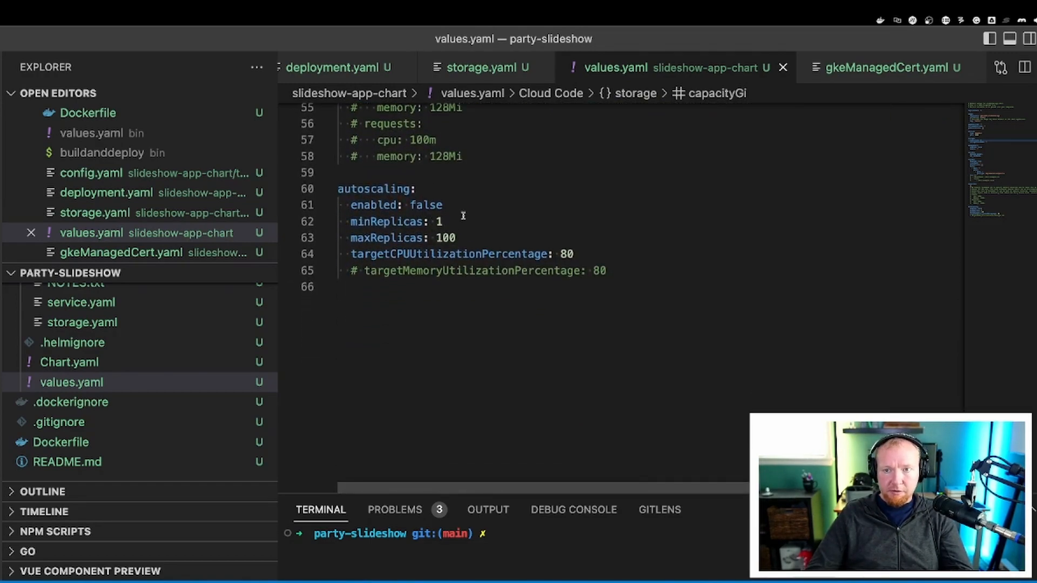
{"action": "scroll", "scroll_direction": "up", "scroll_amount": 3}
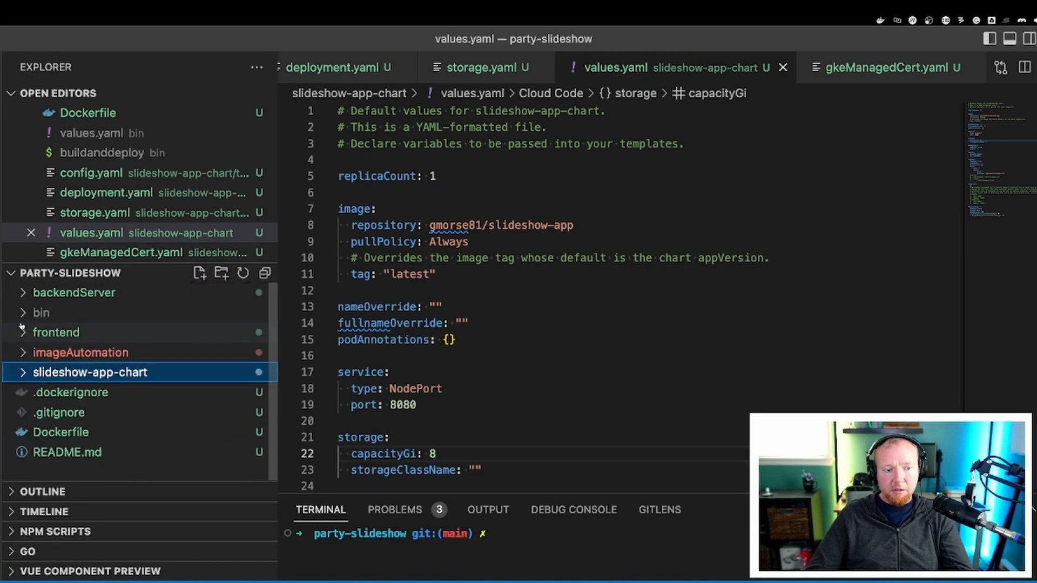
Review bin/values.yaml overrides: 128 Gi storage with the standard-rwo class
{"action": "left_click", "coordinate": [41, 312]}
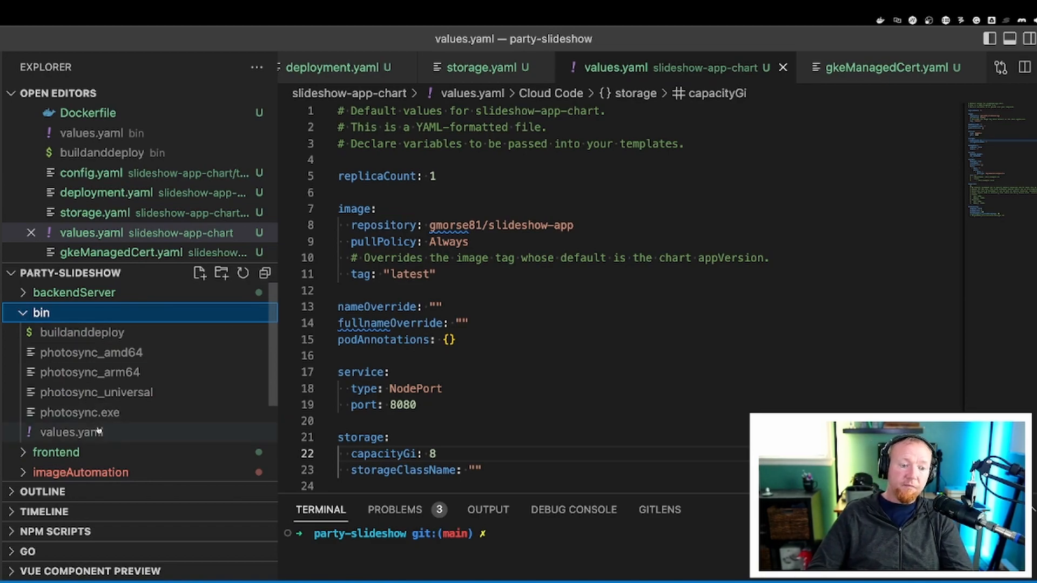
{"action": "left_click", "coordinate": [71, 432]}
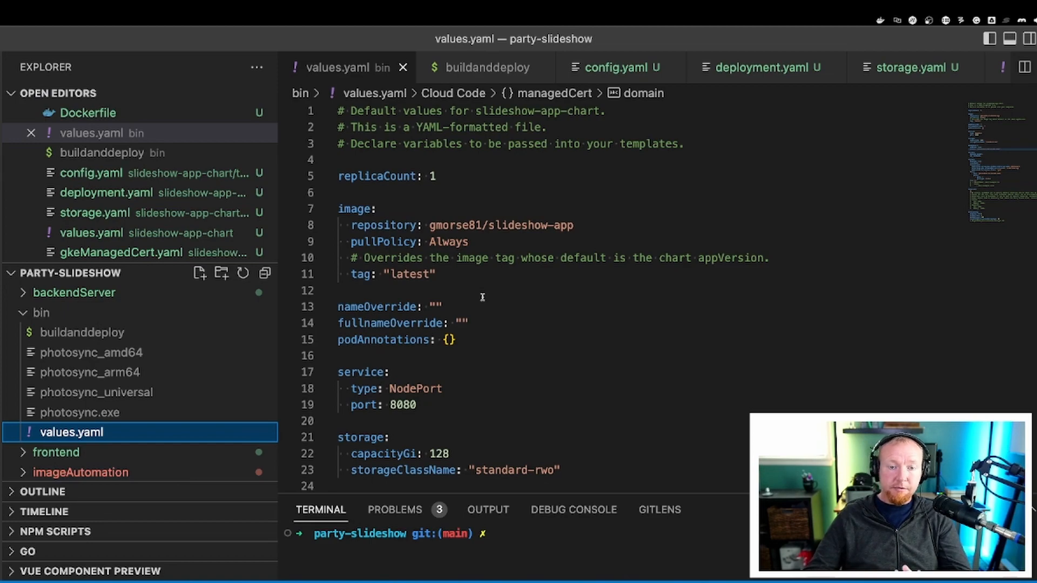
{"action": "scroll", "scroll_direction": "down", "scroll_amount": 3}
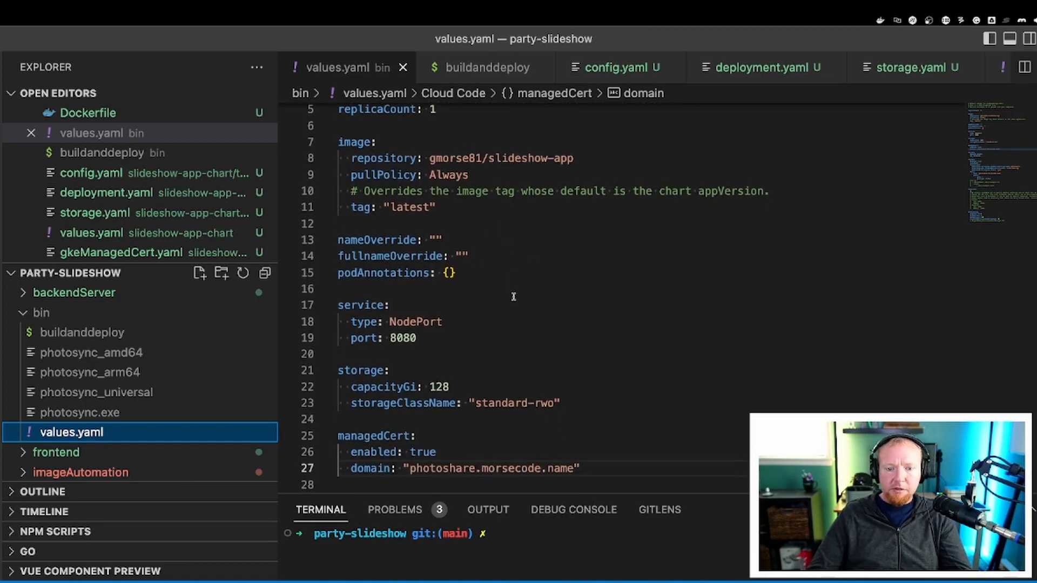
{"action": "scroll", "scroll_direction": "down", "scroll_amount": 3}
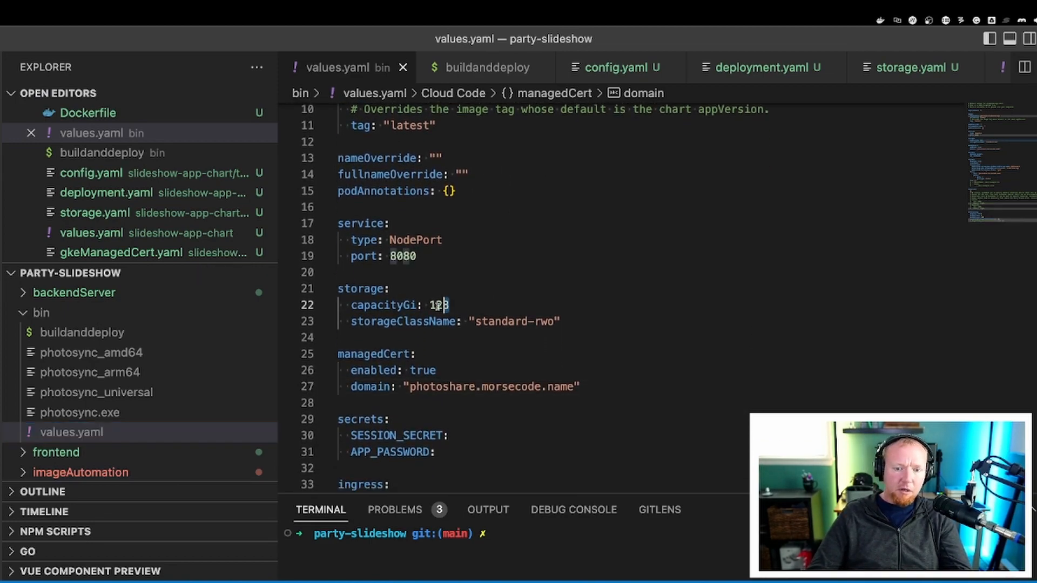
{"action": "double_click", "coordinate": [438, 305]}
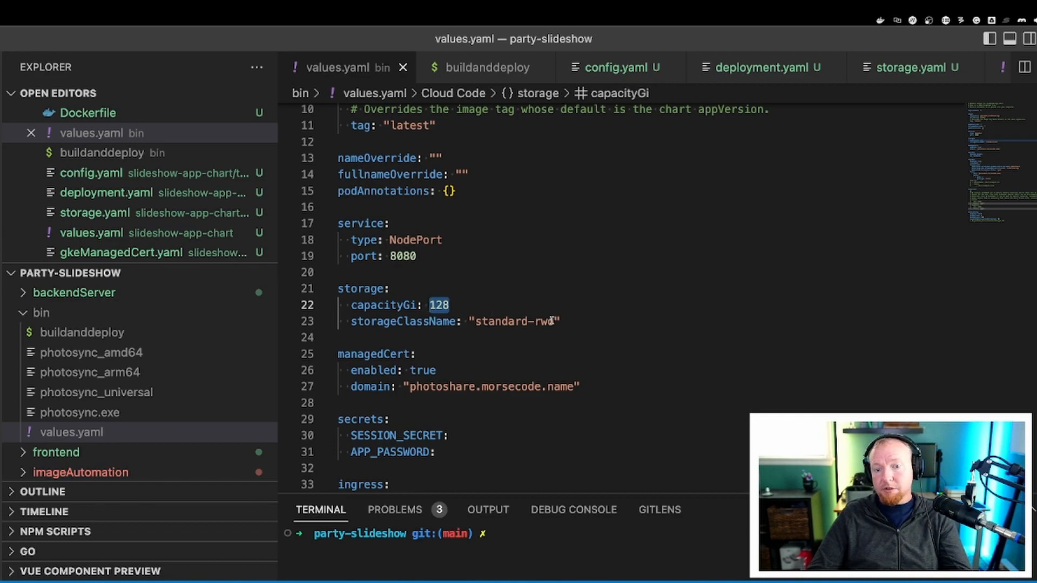
{"action": "double_click", "coordinate": [515, 322]}
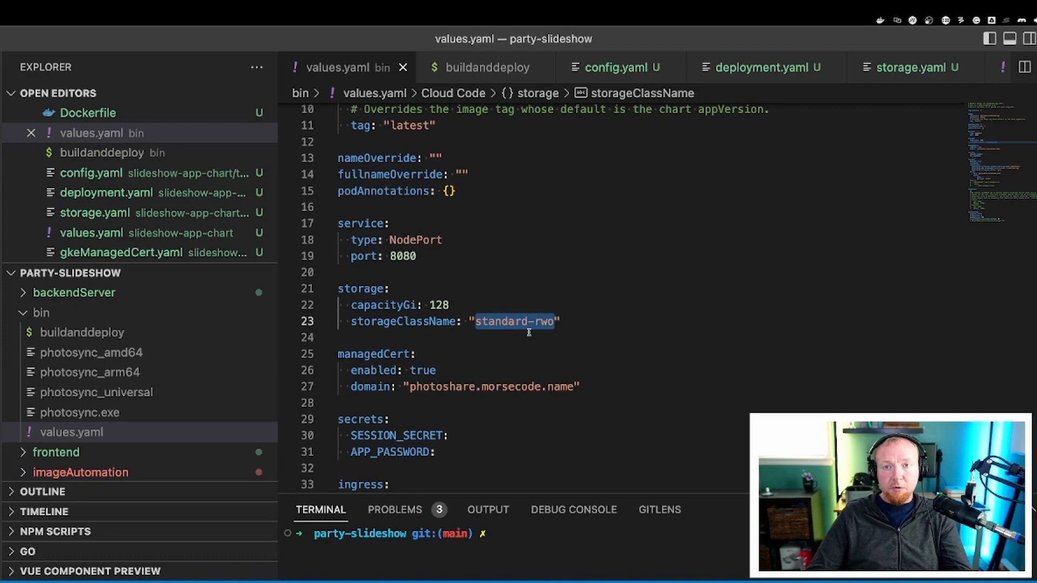
Scroll to the managed certificate for photoshare.morsecode.name and the GCE ingress annotations
{"action": "scroll", "scroll_direction": "down", "scroll_amount": 3}
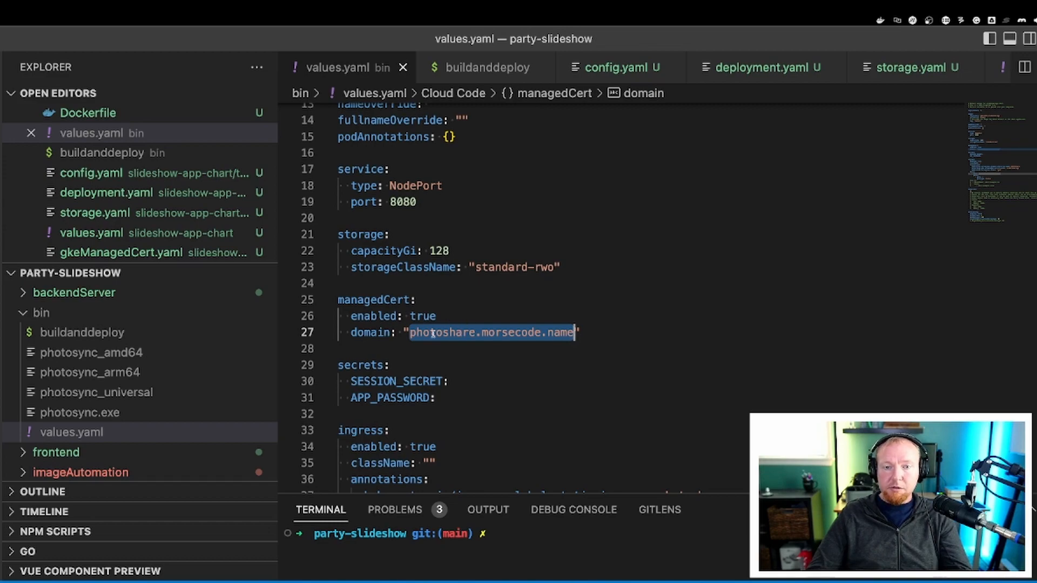
{"action": "mouse_move", "coordinate": [472, 345]}
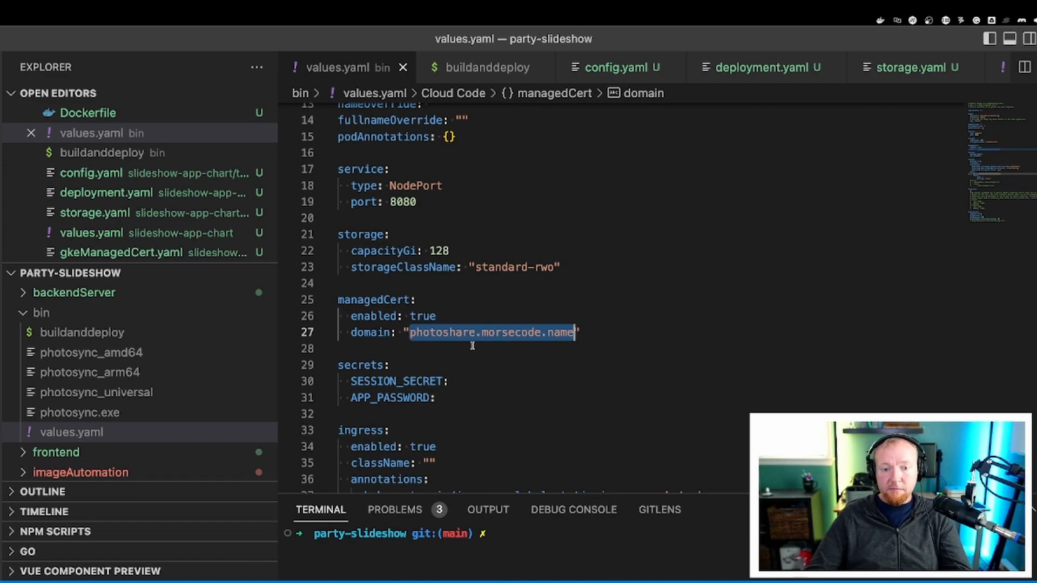
{"action": "scroll", "scroll_direction": "down", "scroll_amount": 3}
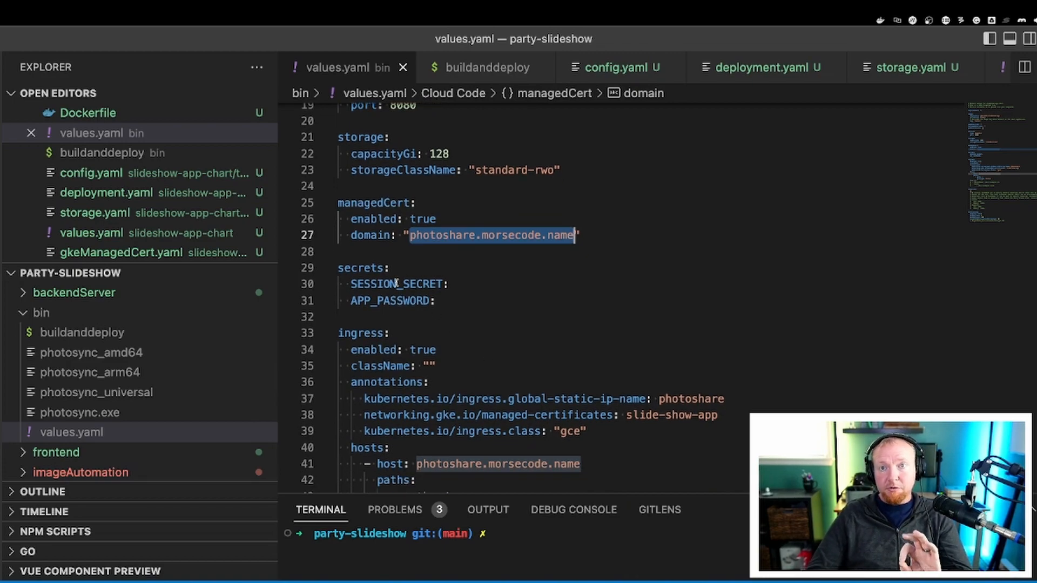
{"action": "scroll", "scroll_direction": "down", "scroll_amount": 3}
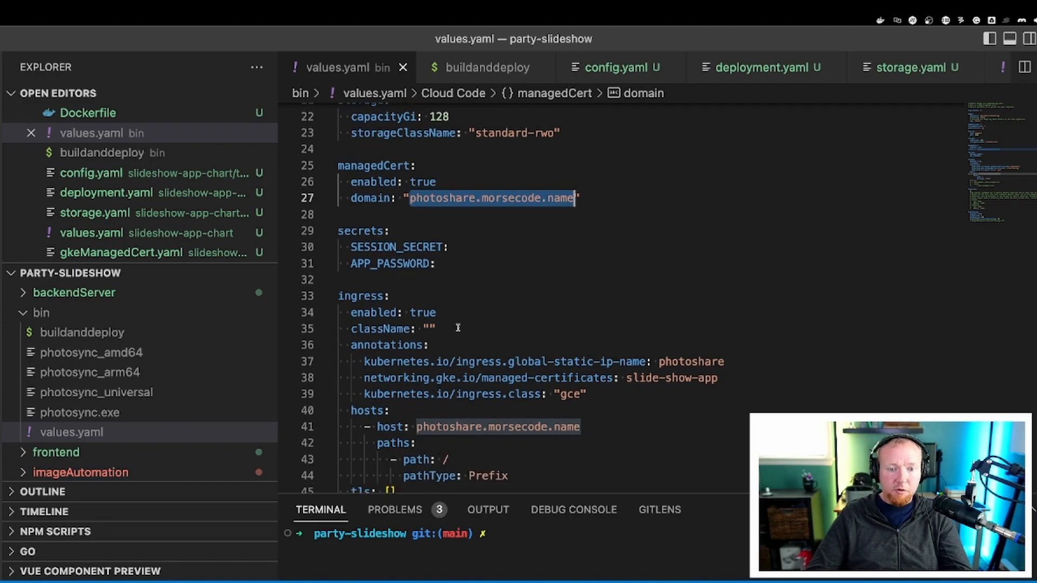
{"action": "scroll", "scroll_direction": "down", "scroll_amount": 3}
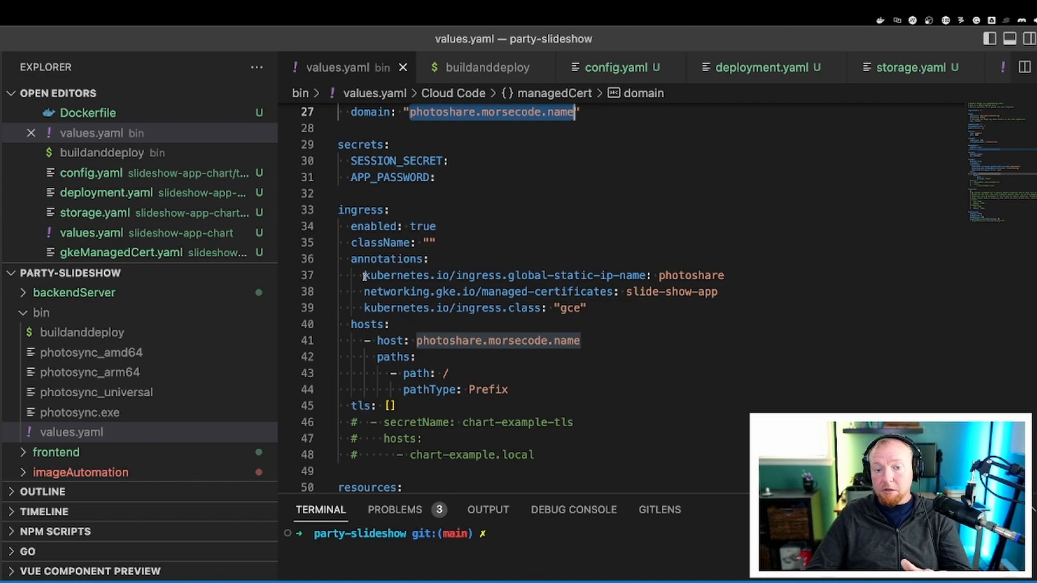
{"action": "mouse_move", "coordinate": [519, 274]}
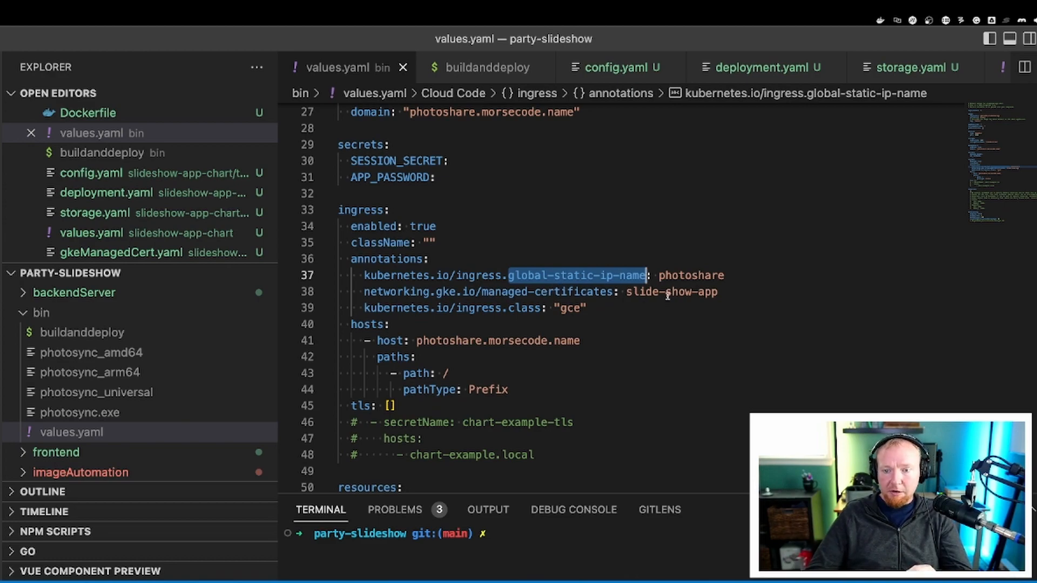
Highlight the global-static-ip-name ingress annotation in bin/values.yaml
{"action": "double_click", "coordinate": [670, 291]}
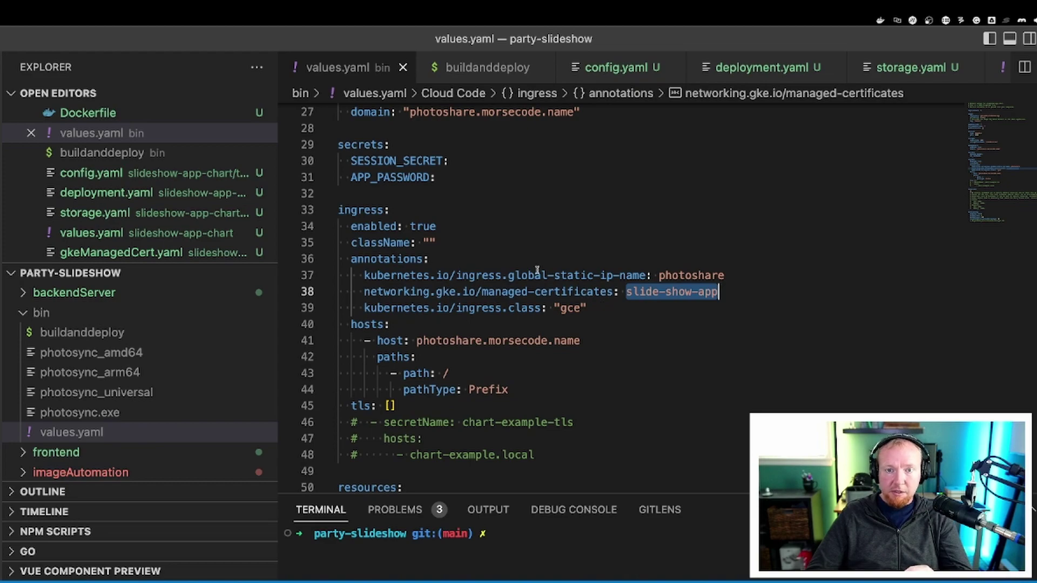
{"action": "scroll", "scroll_direction": "down", "scroll_amount": 3}
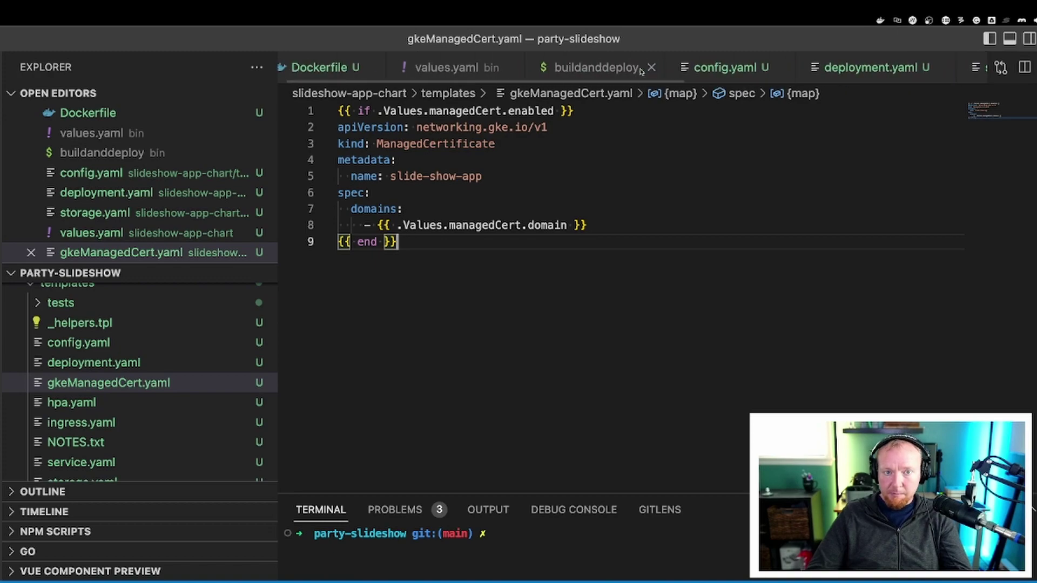
Return to bin/values.yaml showing the slide-show-app certificate and gce class annotations
{"action": "left_click", "coordinate": [453, 67]}
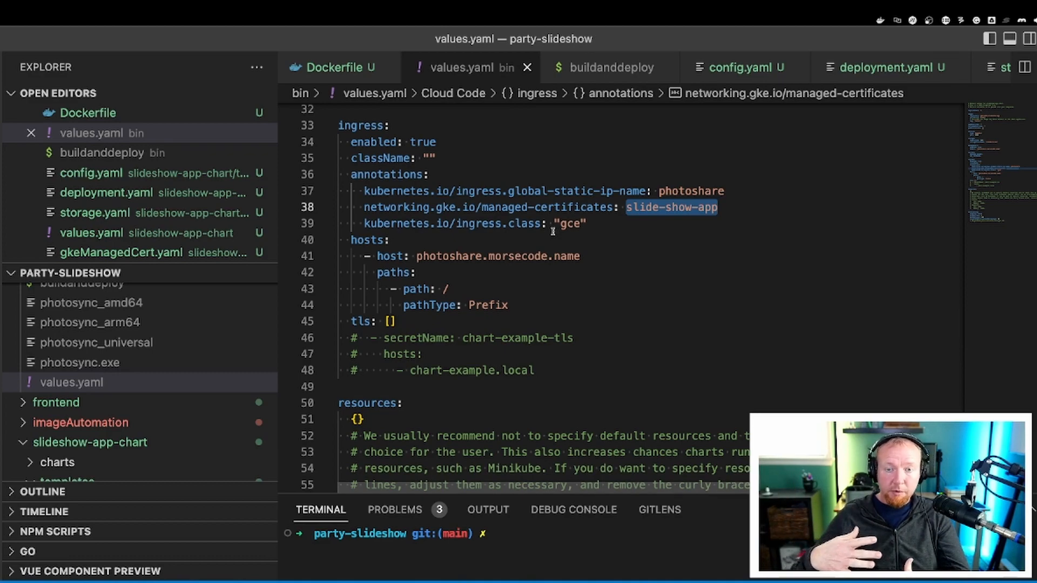
{"action": "scroll", "scroll_direction": "up", "scroll_amount": 3}
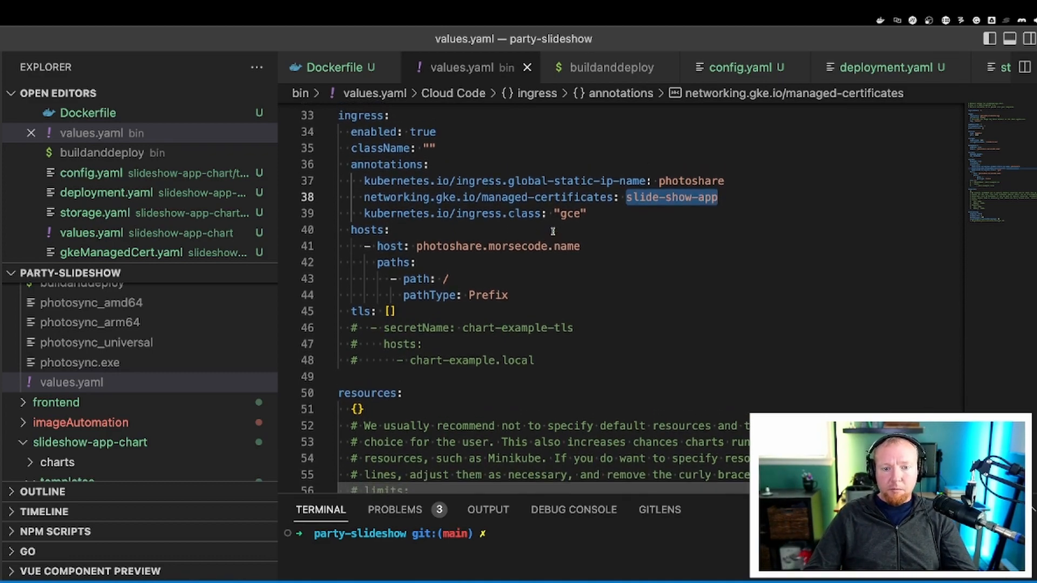
{"action": "scroll", "scroll_direction": "down", "scroll_amount": 3}
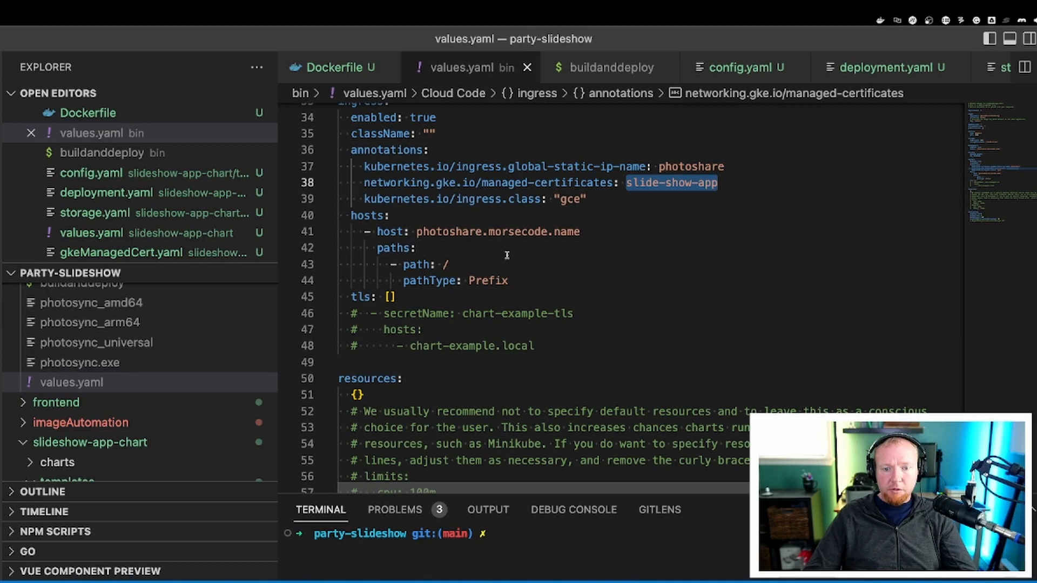
{"action": "mouse_move", "coordinate": [449, 274]}
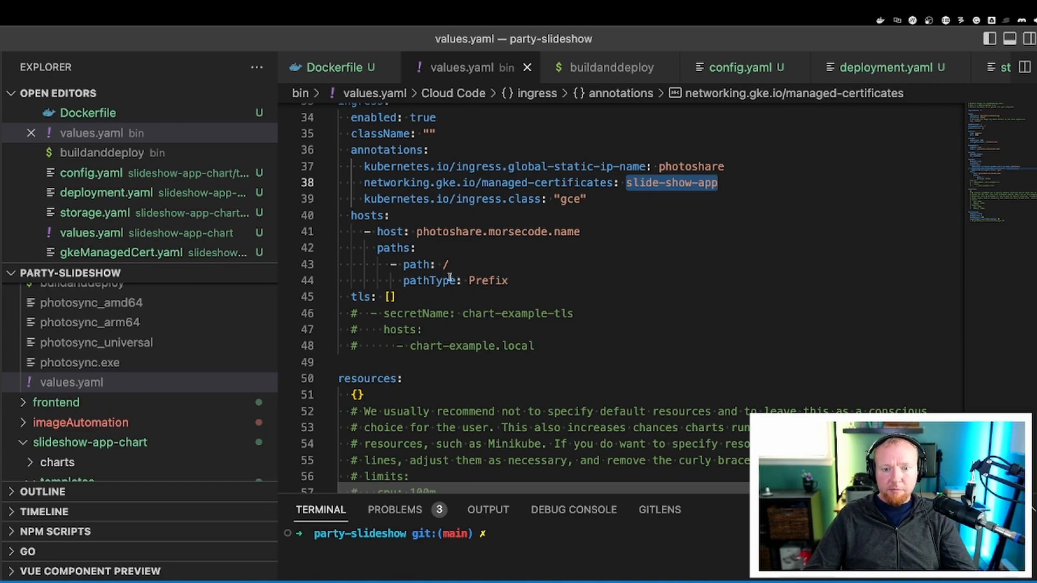
{"action": "scroll", "scroll_direction": "down", "scroll_amount": 3}
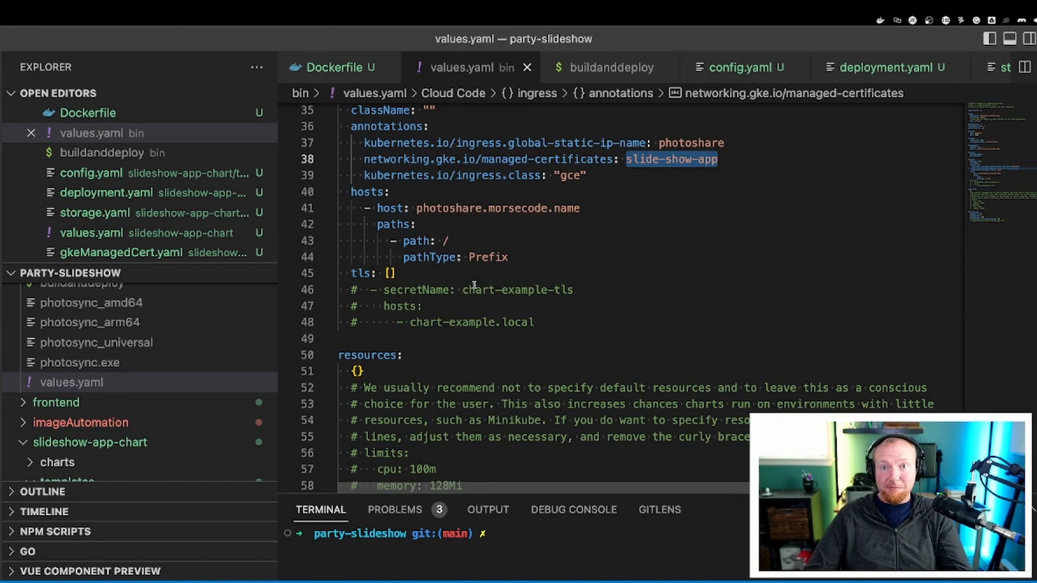
{"action": "mouse_move", "coordinate": [467, 272]}
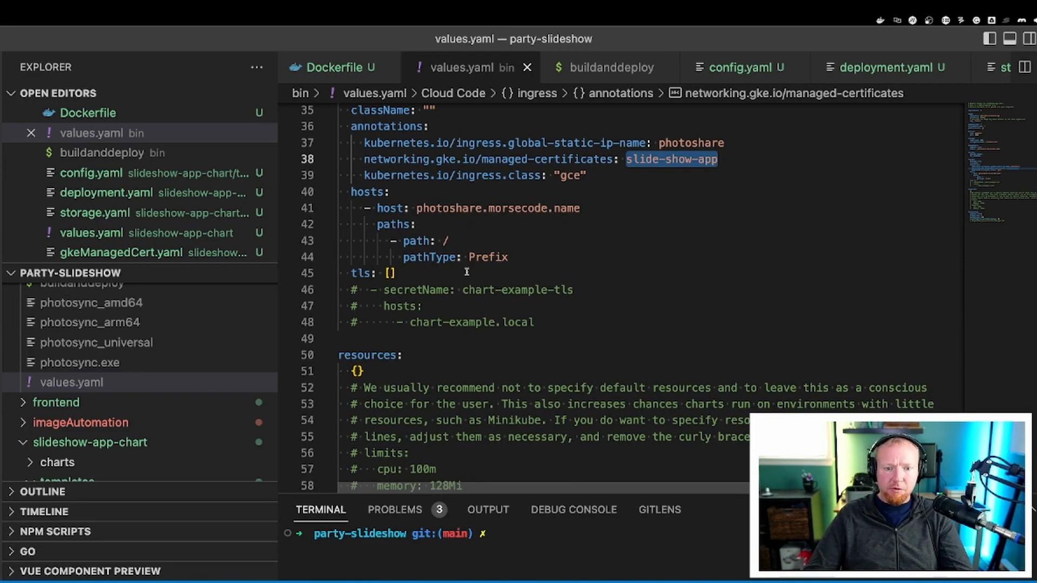
{"action": "scroll", "scroll_direction": "down", "scroll_amount": 3}
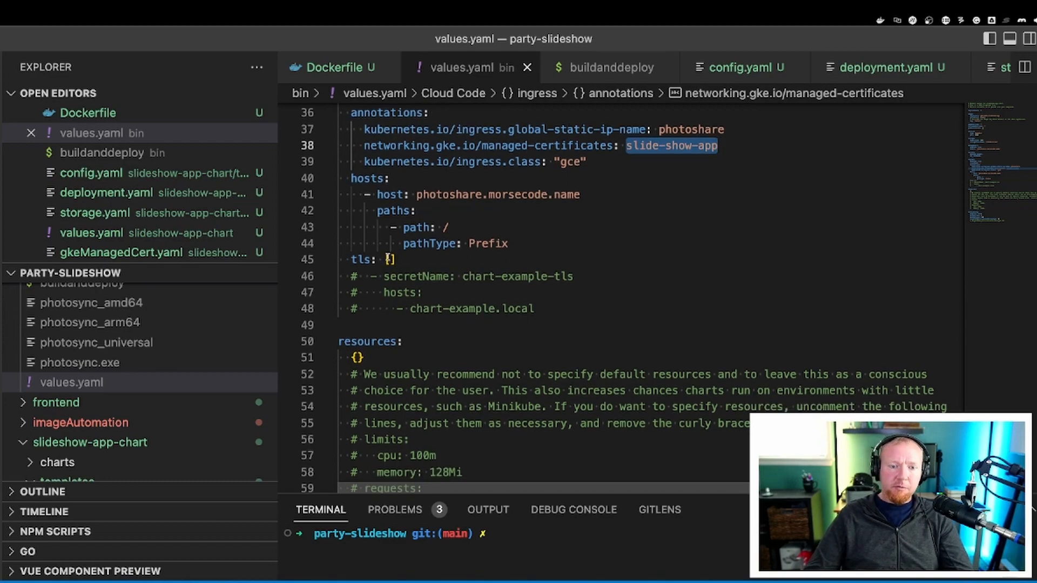
{"action": "scroll", "scroll_direction": "up", "scroll_amount": 3}
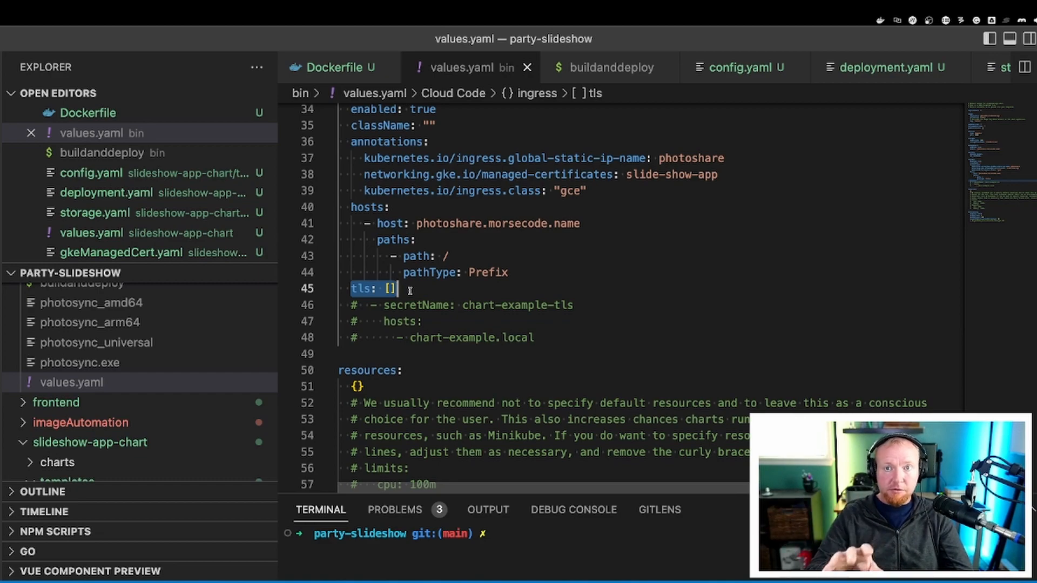
{"action": "scroll", "scroll_direction": "down", "scroll_amount": 3}
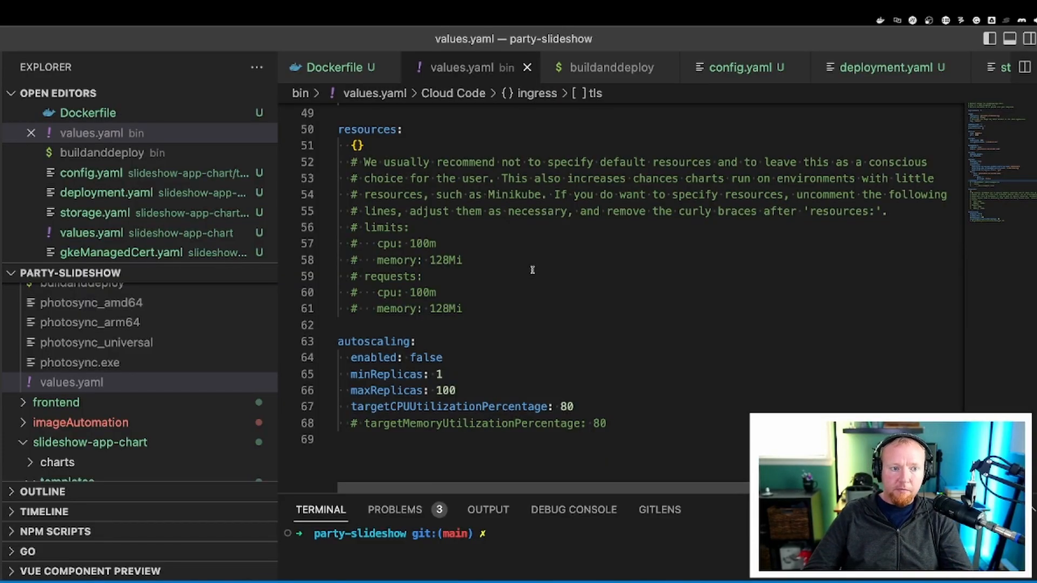
Review the bin/buildanddeploy script's helm command and its values file path
{"action": "left_click", "coordinate": [608, 67]}
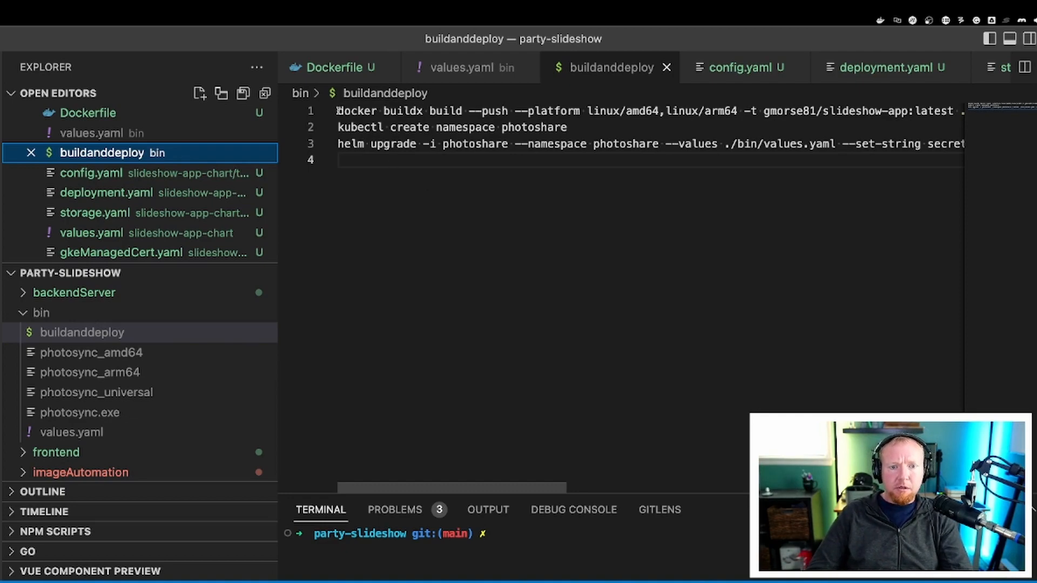
{"action": "double_click", "coordinate": [379, 110]}
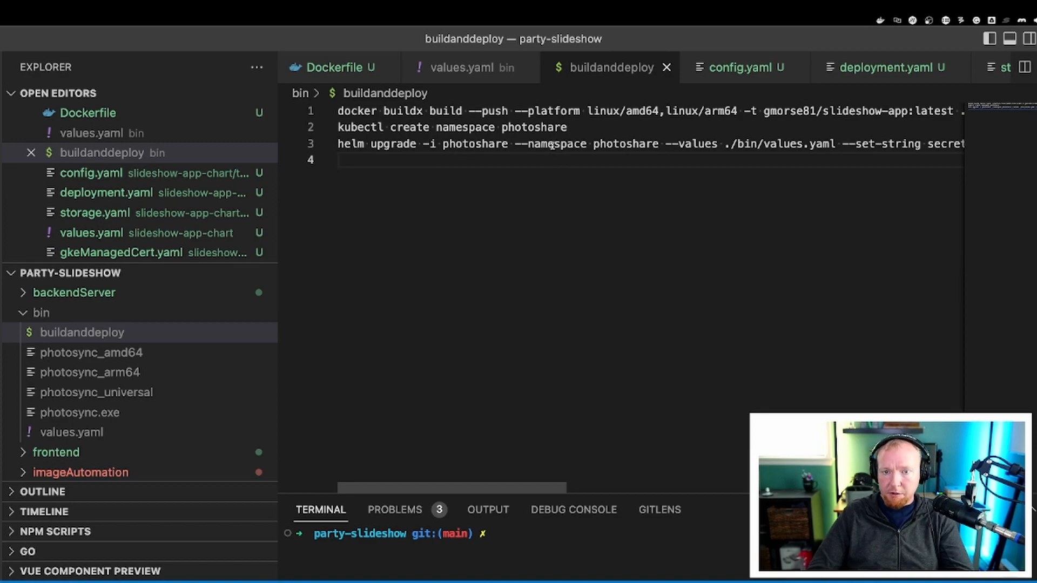
{"action": "scroll", "scroll_direction": "right", "scroll_amount": 3}
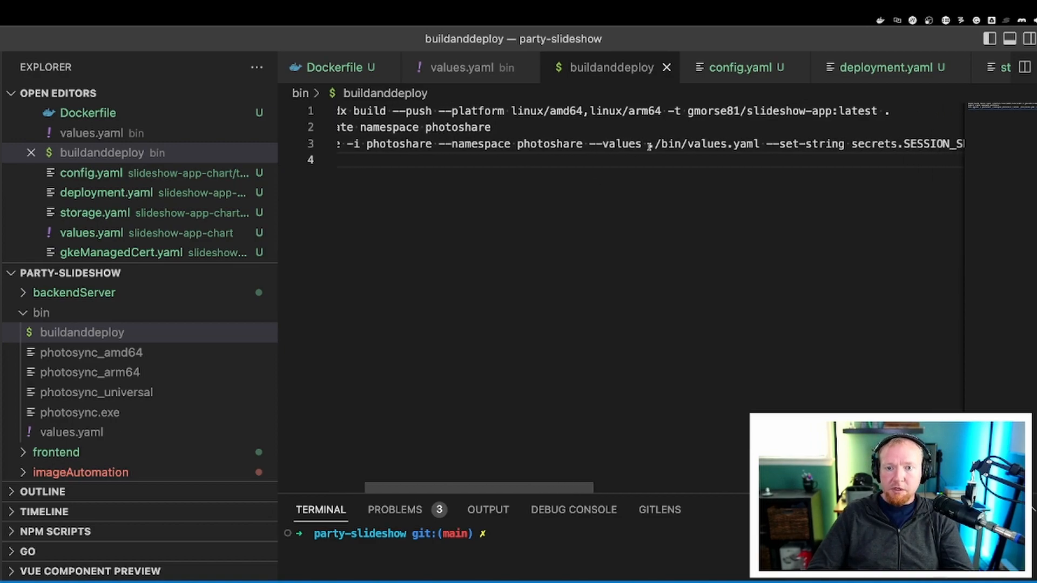
{"action": "double_click", "coordinate": [700, 144]}
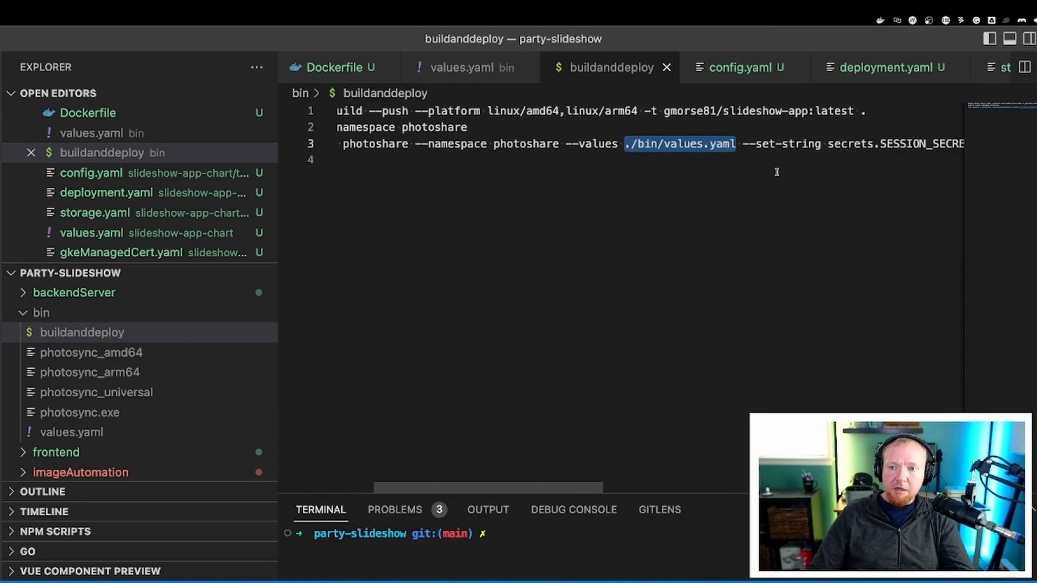
{"action": "scroll", "scroll_direction": "right", "scroll_amount": 3}
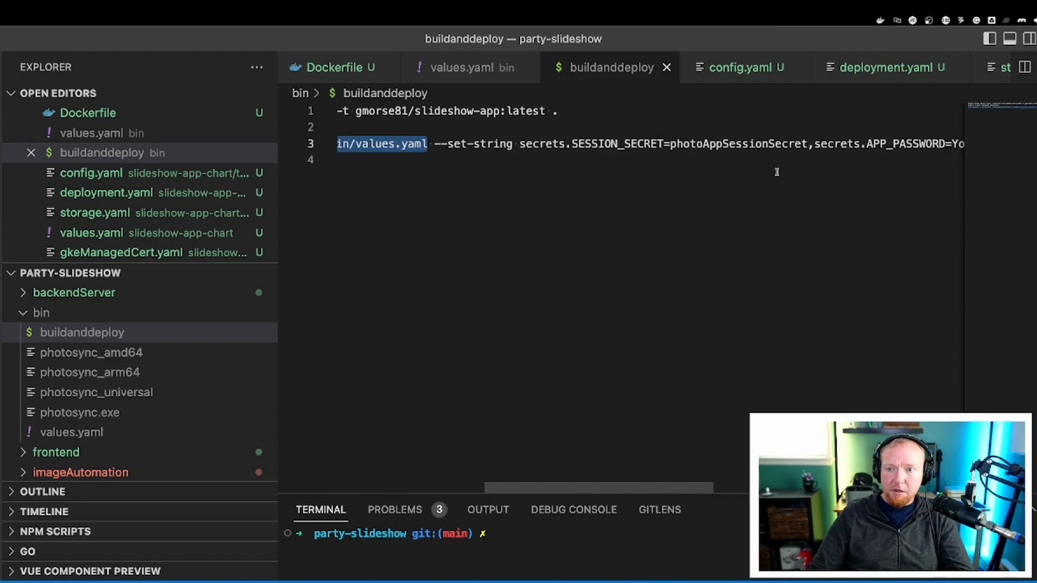
{"action": "scroll", "scroll_direction": "right", "scroll_amount": 3}
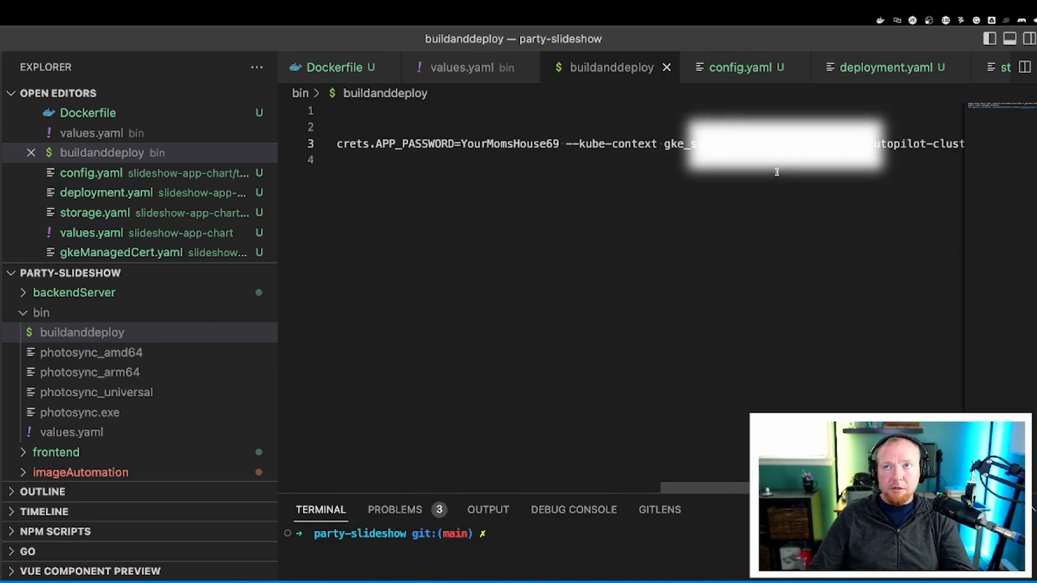
{"action": "scroll", "scroll_direction": "right", "scroll_amount": 3}
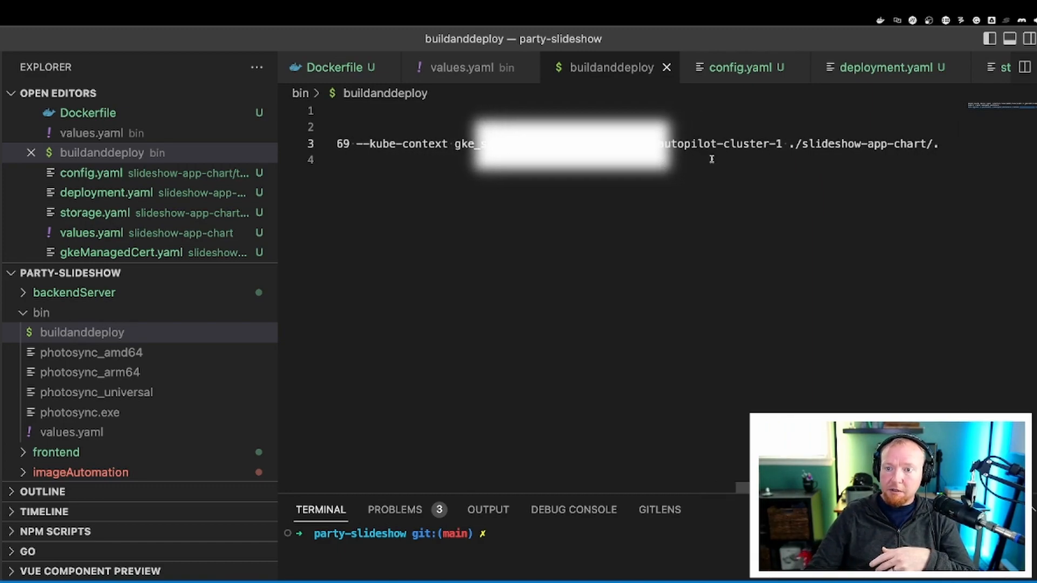
{"action": "double_click", "coordinate": [853, 143]}
{"action": "type", "text": "./bin/buildanddeploy"}
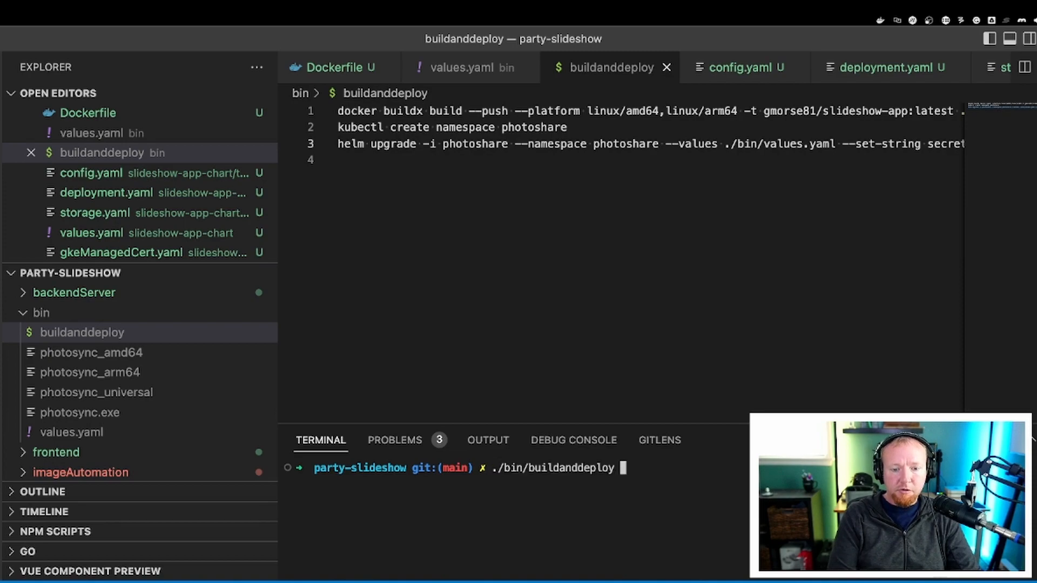
Run ./bin/buildanddeploy so Helm reports photoshare deployed at revision 27
{"action": "key", "text": "Return"}
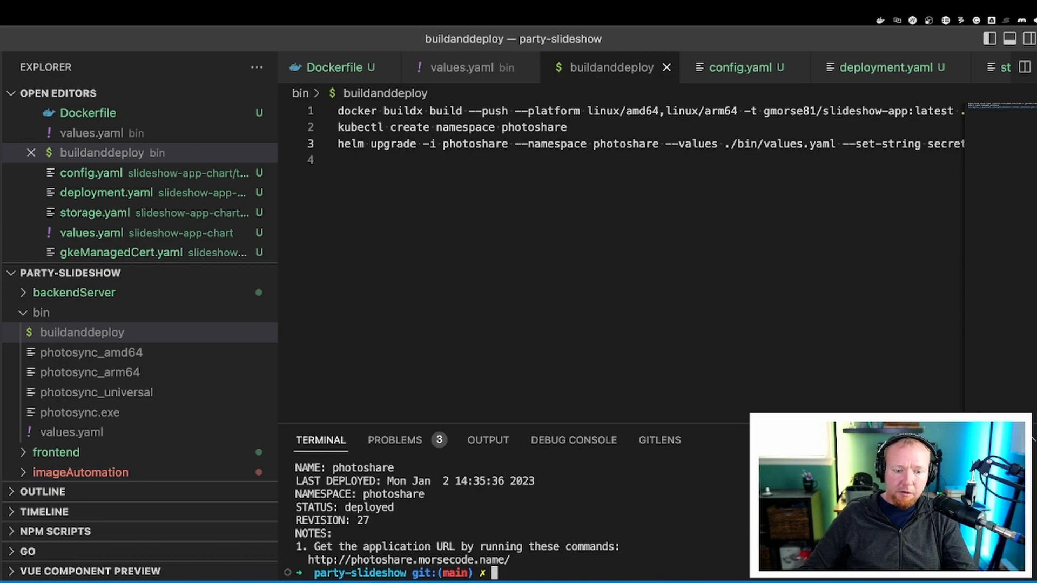
{"action": "mouse_move", "coordinate": [563, 494]}
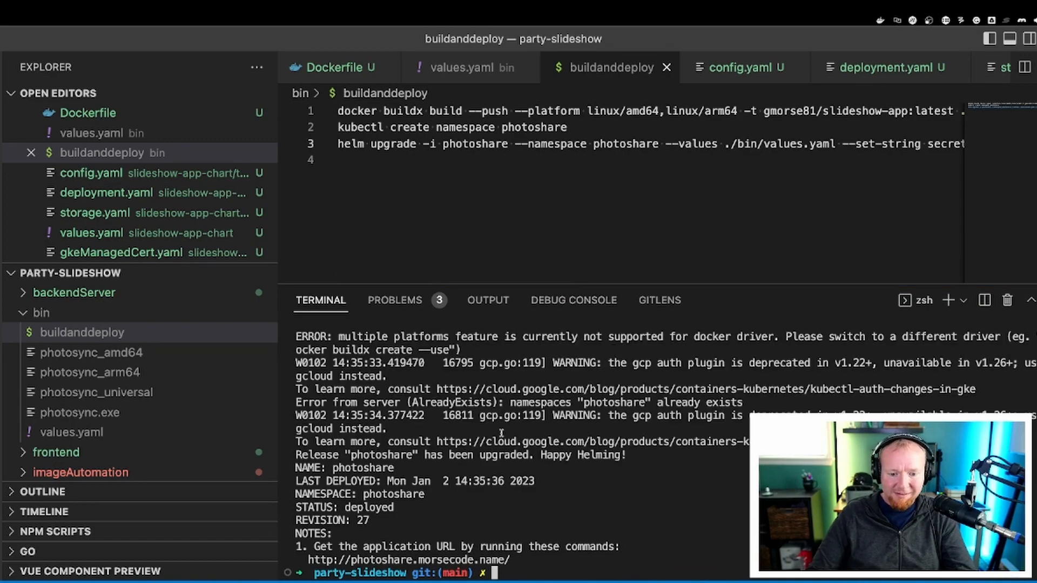
{"action": "mouse_move", "coordinate": [501, 454]}
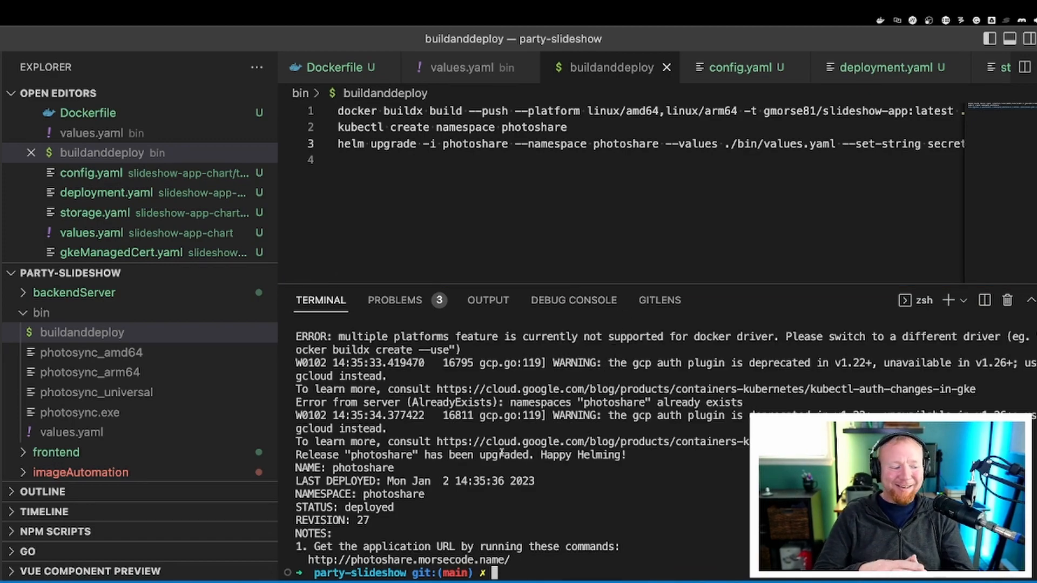